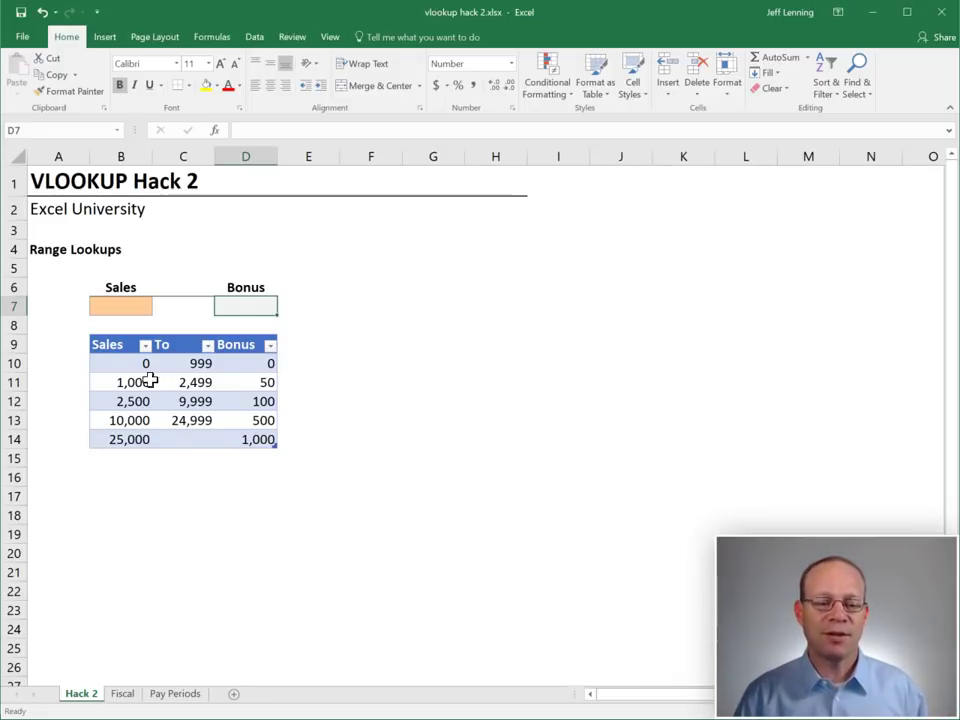
Delete the To column from the bonus table and enter 1234 as the Sales amount in B7
left_click(370, 478)
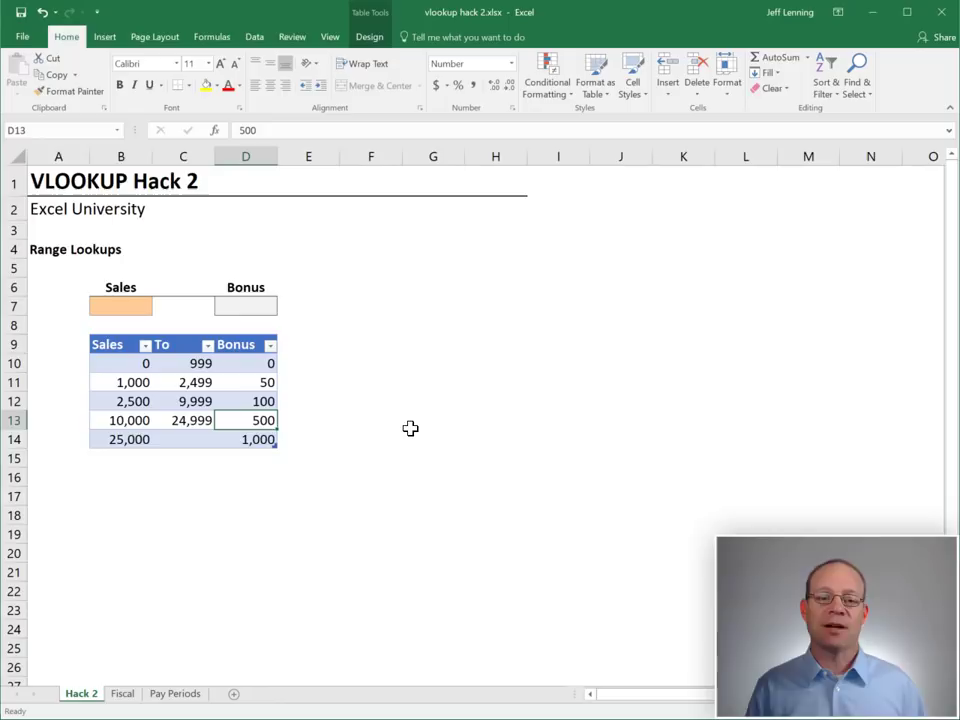
mouse_move(316, 396)
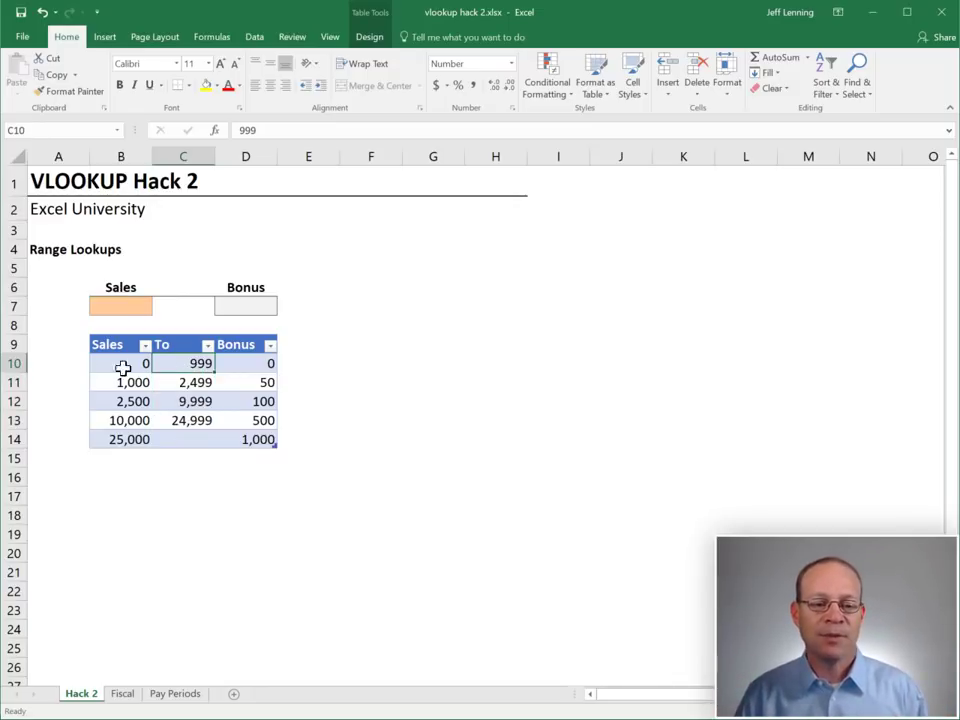
left_click(184, 156)
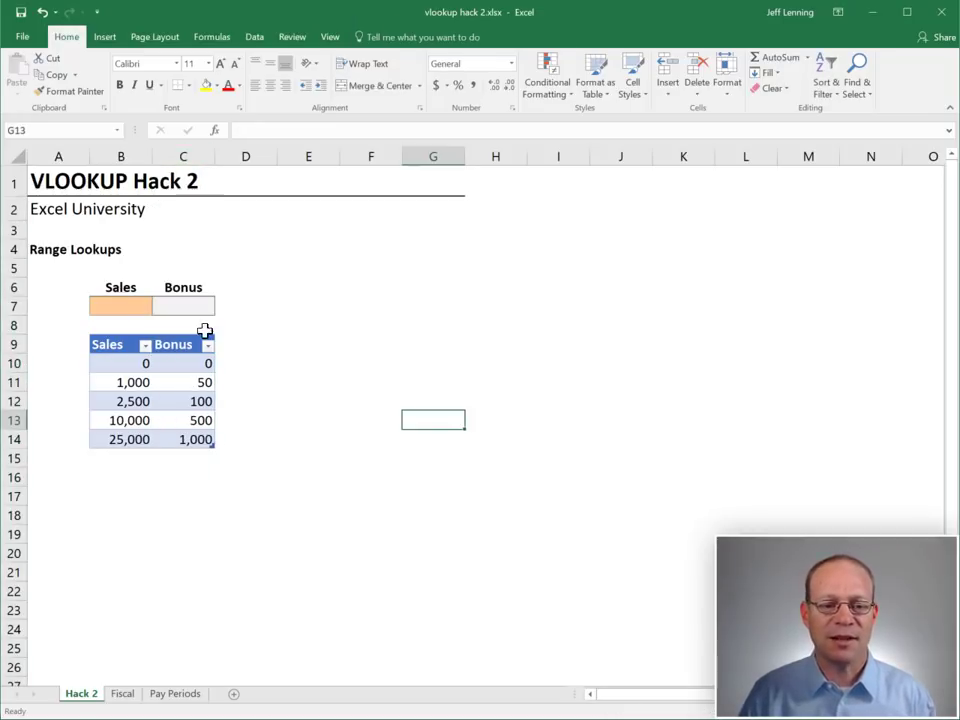
left_click(184, 306)
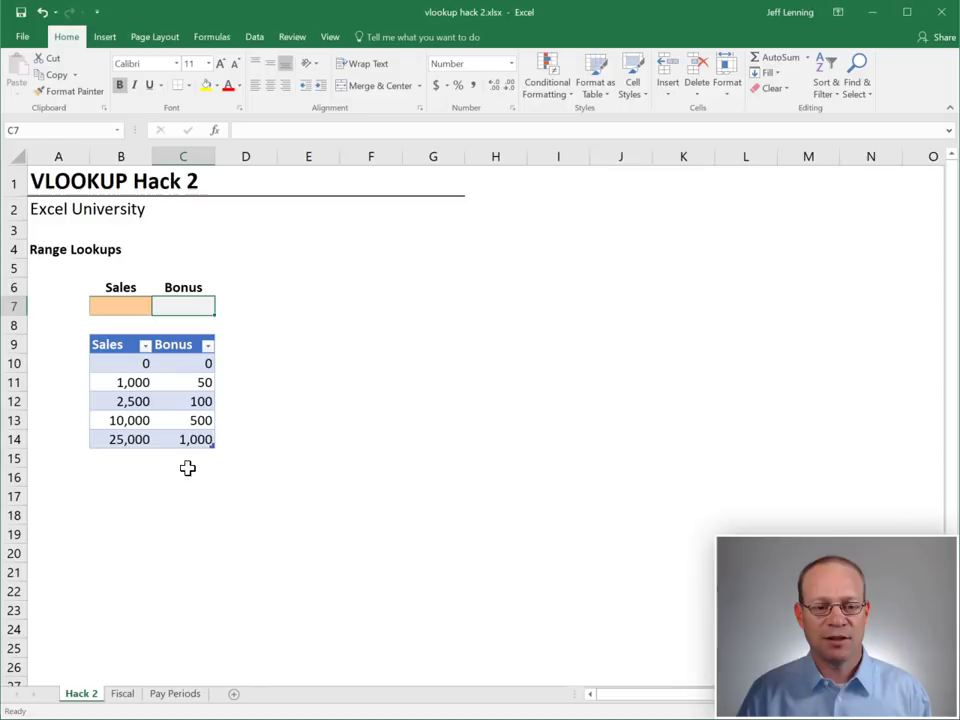
mouse_move(122, 324)
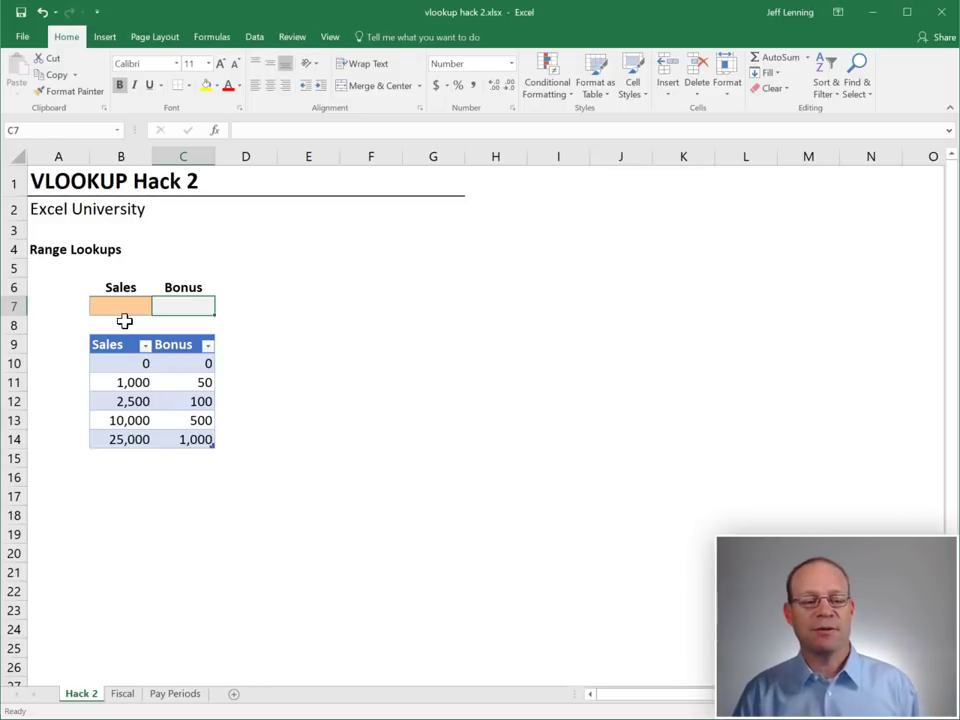
left_click(120, 306)
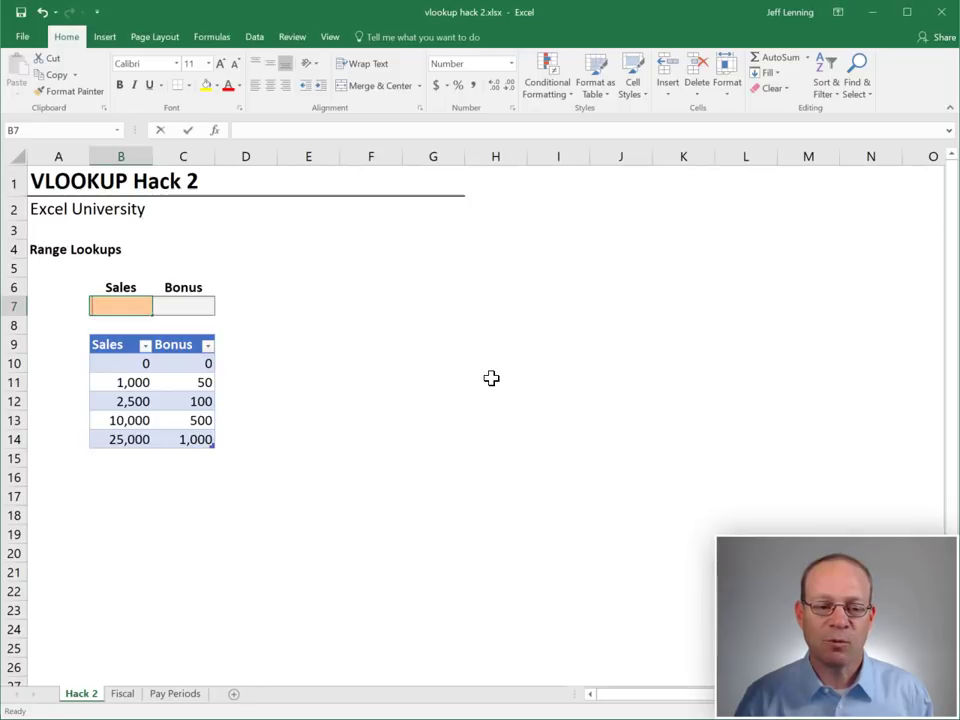
type("1234")
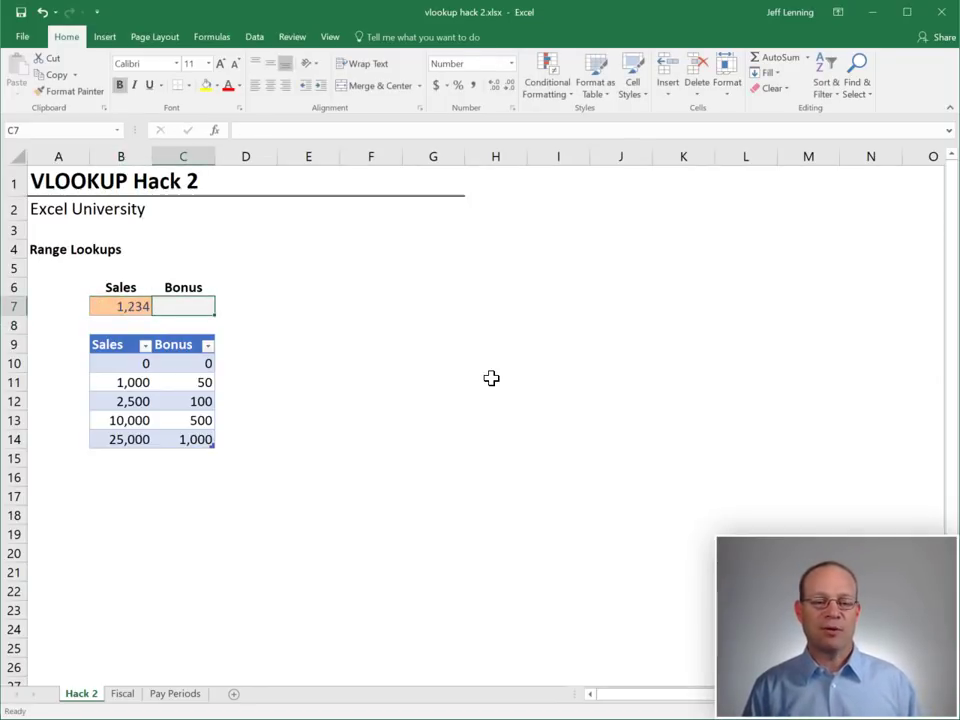
Enter =VLOOKUP(B7,Table1,2,TRUE) in the Bonus cell C7, returning 50 for sales of 1,234
type("=")
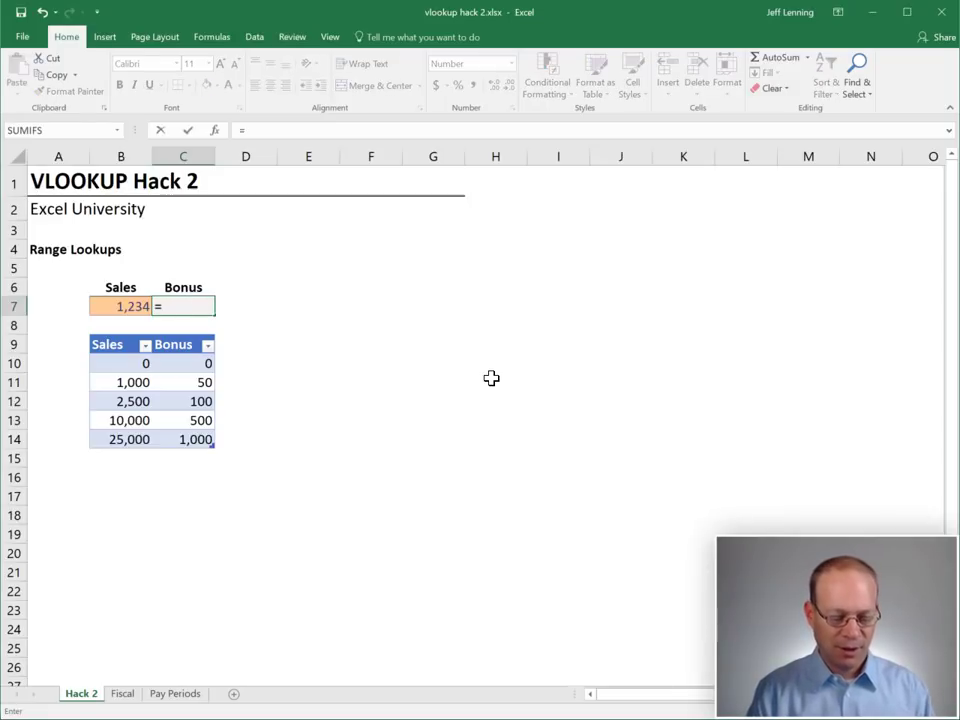
type("=VLOOKUP(")
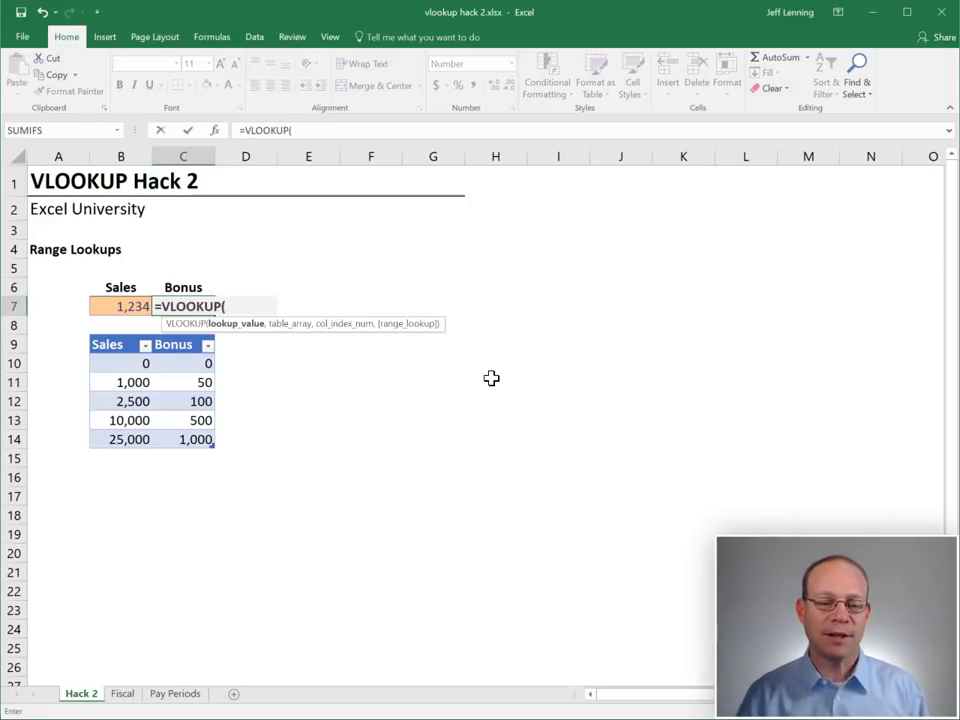
left_click(120, 306)
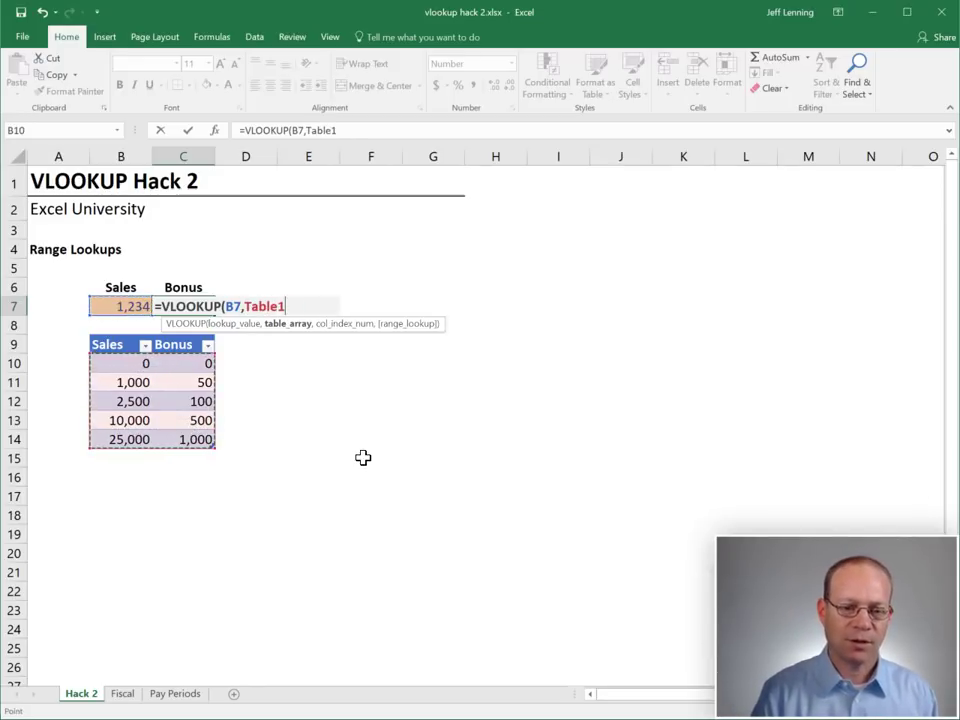
type(",")
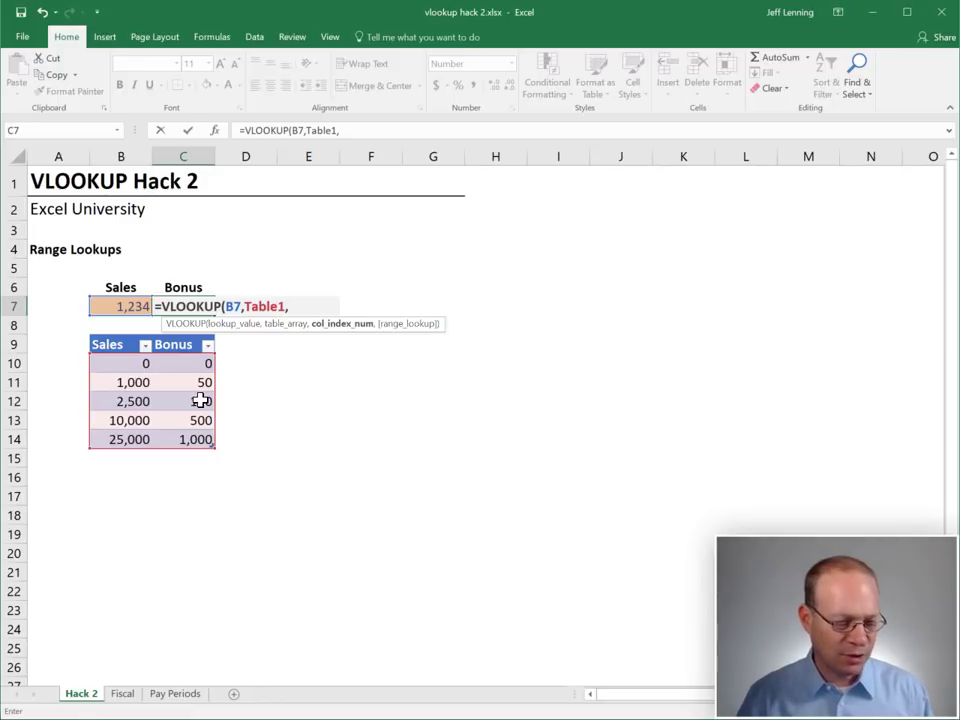
type("2,t")
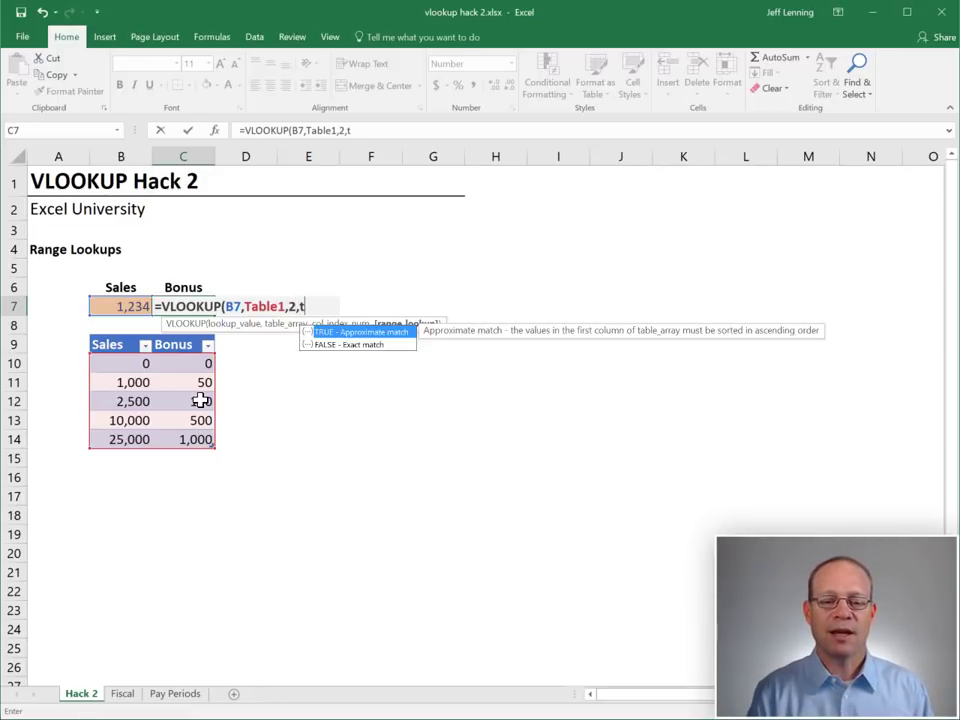
type("rue")
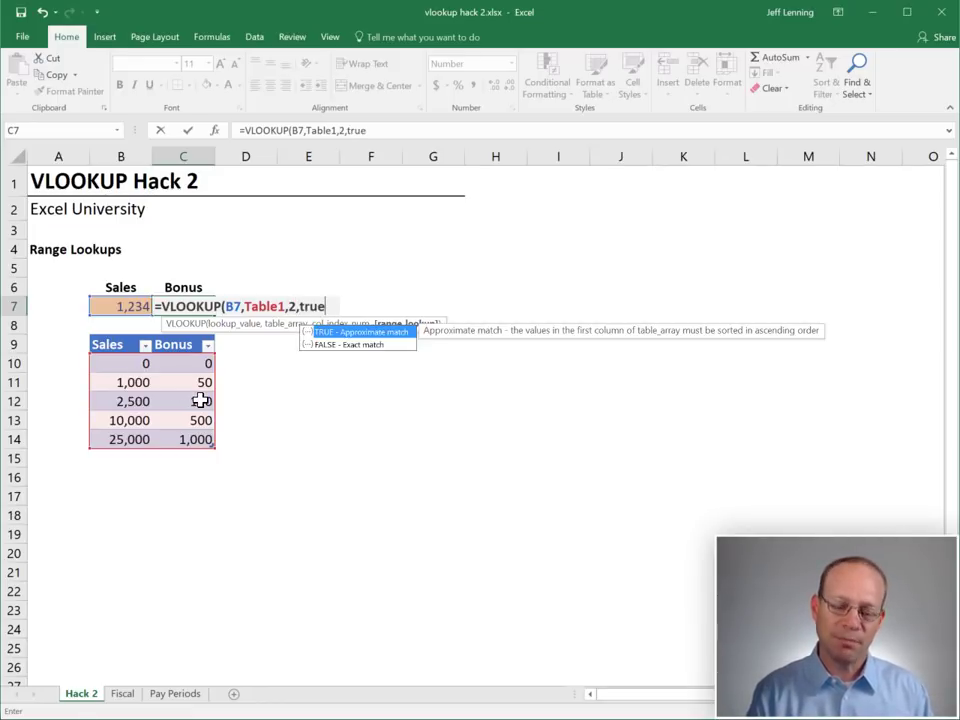
type(")")
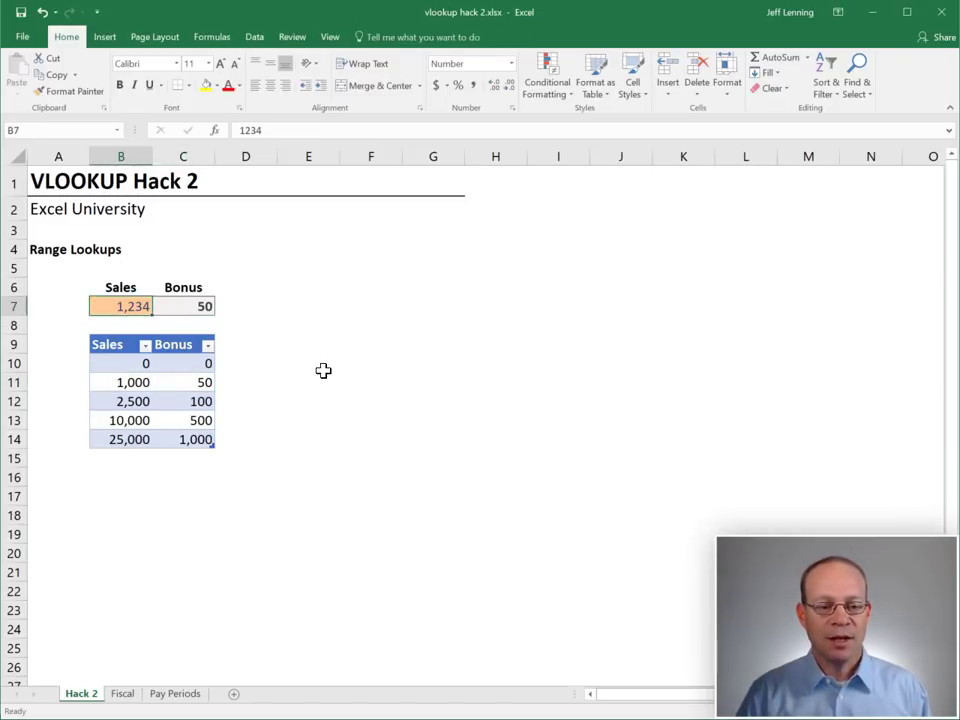
Test sales amounts 2499, 2500, 9999 and 10000 in B7 to watch the bonus change by tier
type("24")
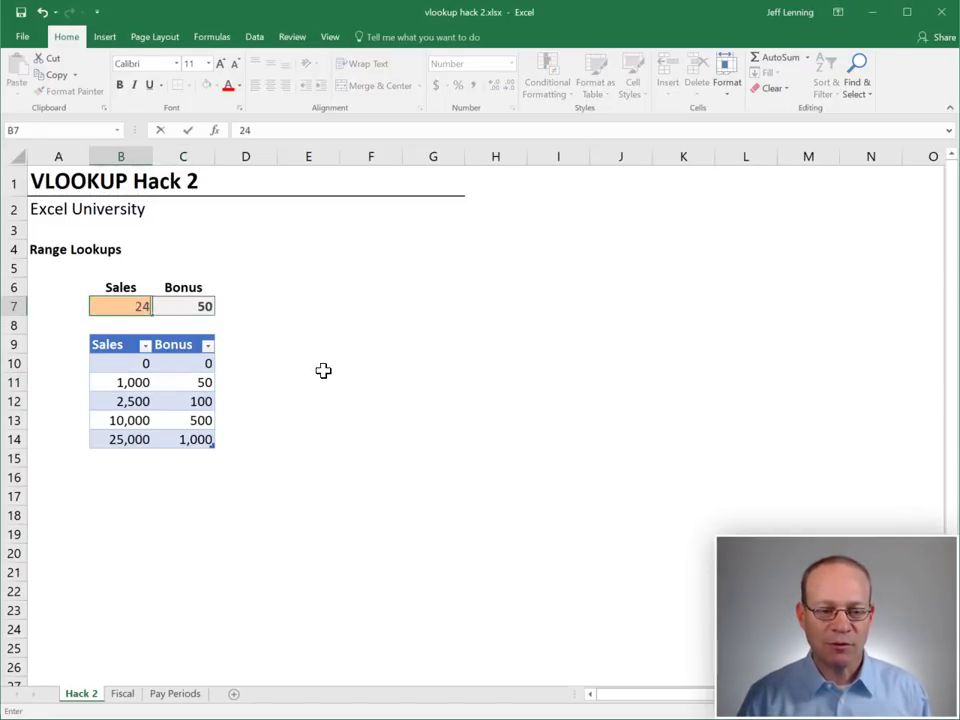
type("2499")
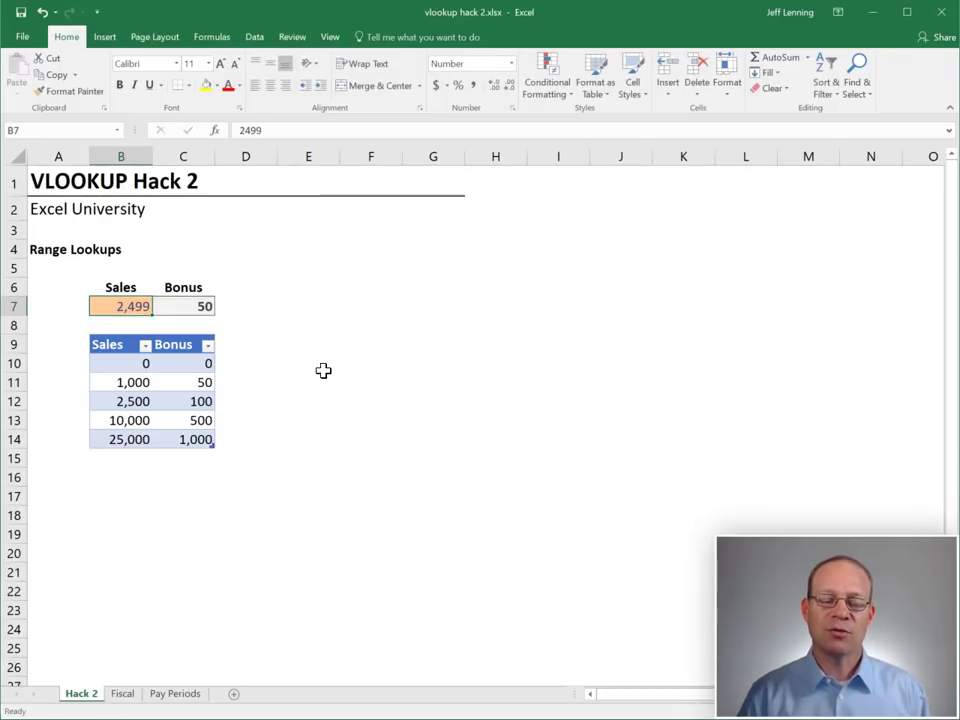
type("2500")
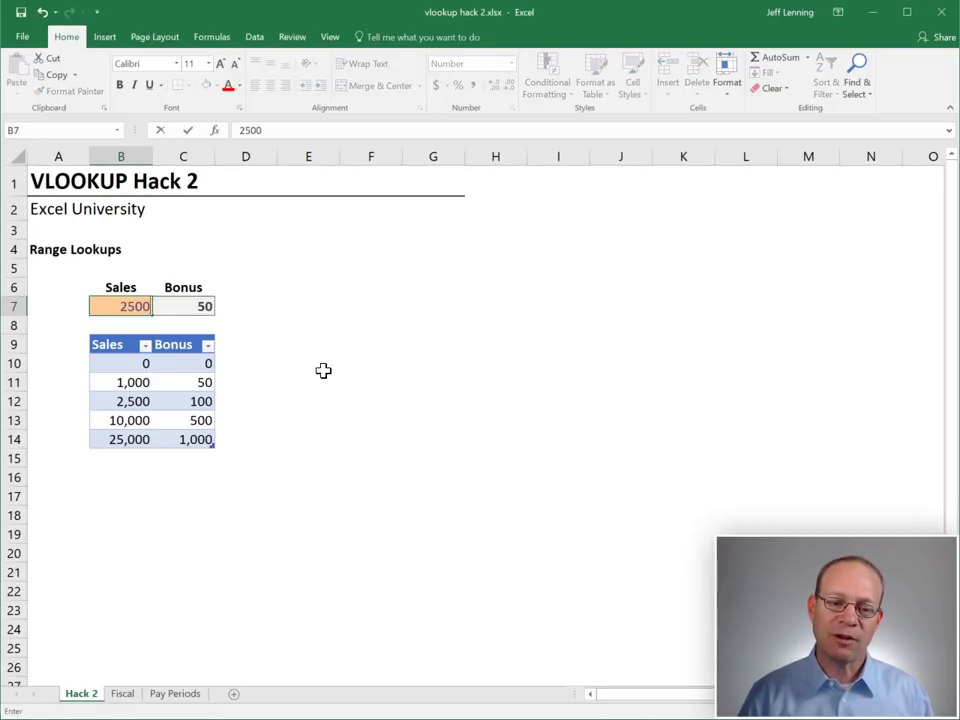
type("5,000")
key("Enter")
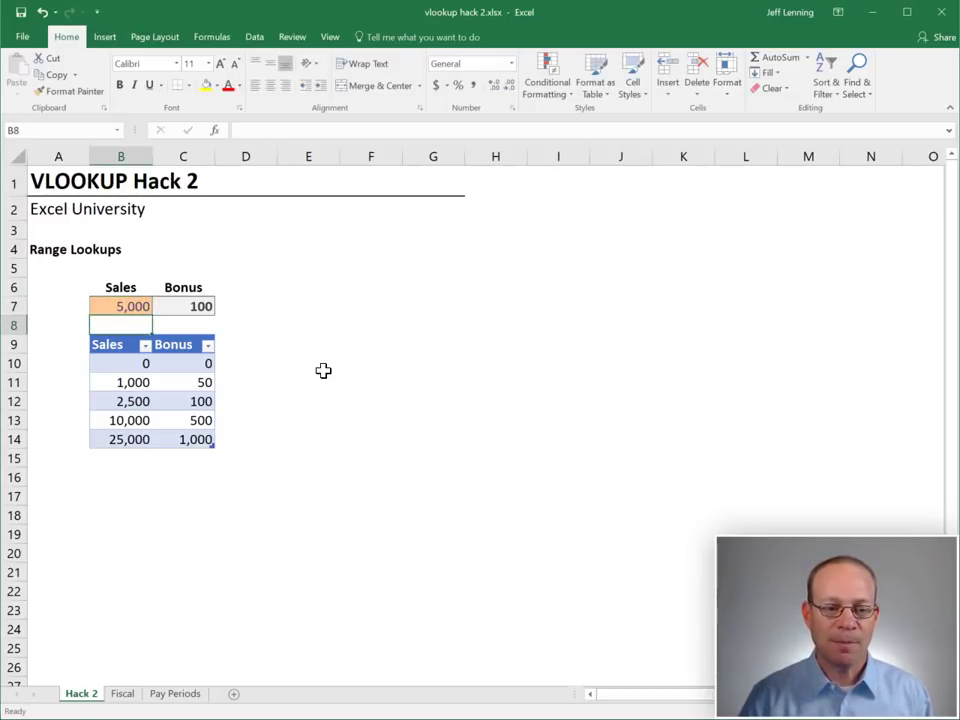
type("9999")
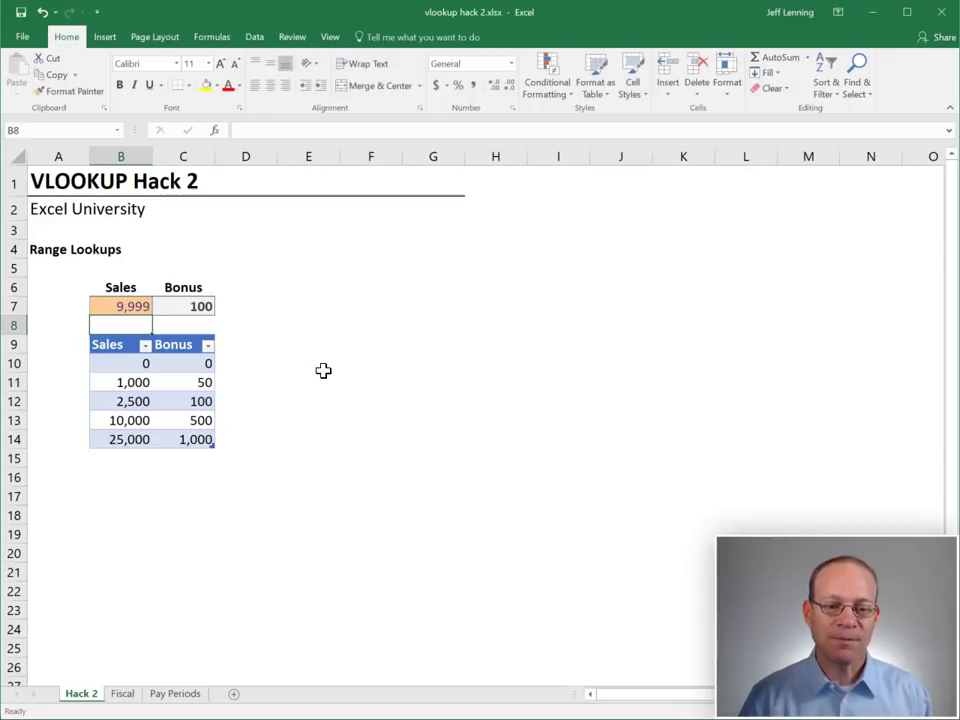
type("1000")
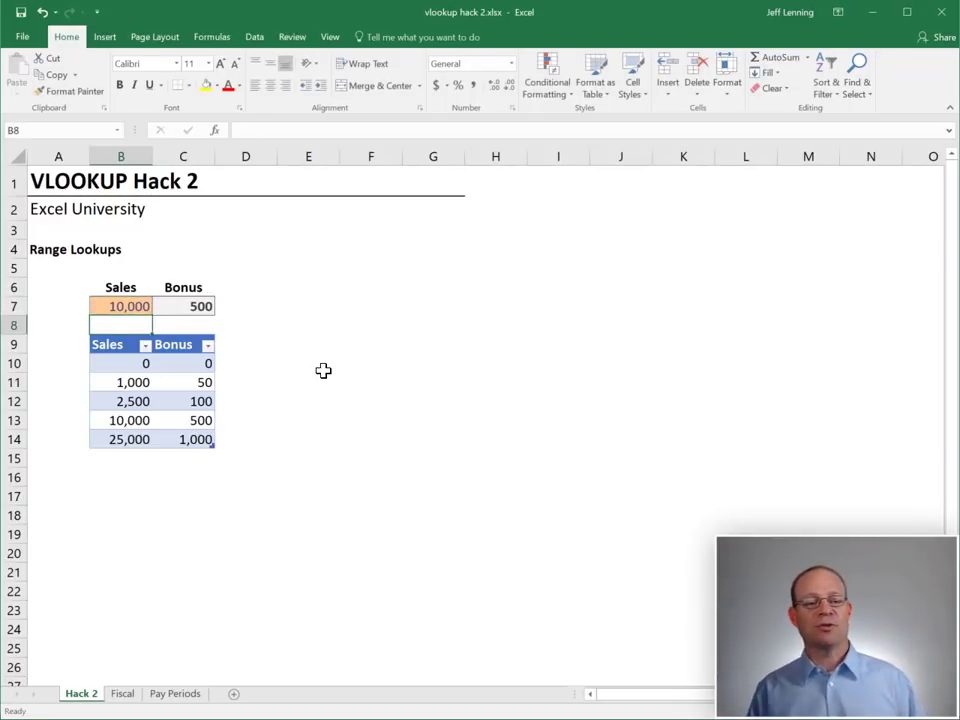
mouse_move(136, 364)
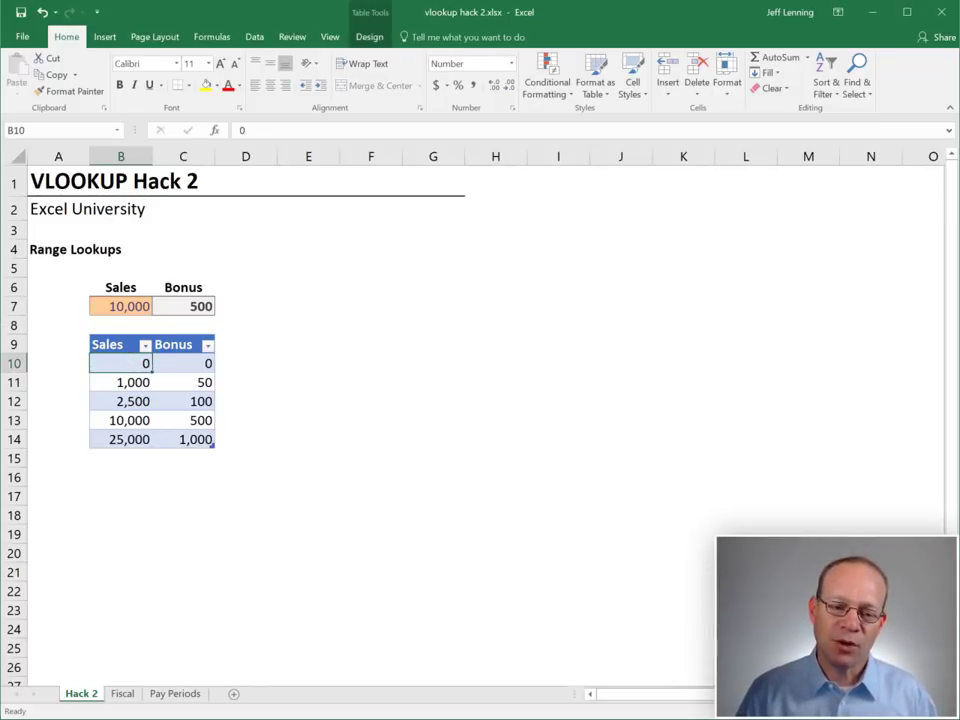
left_click(120, 420)
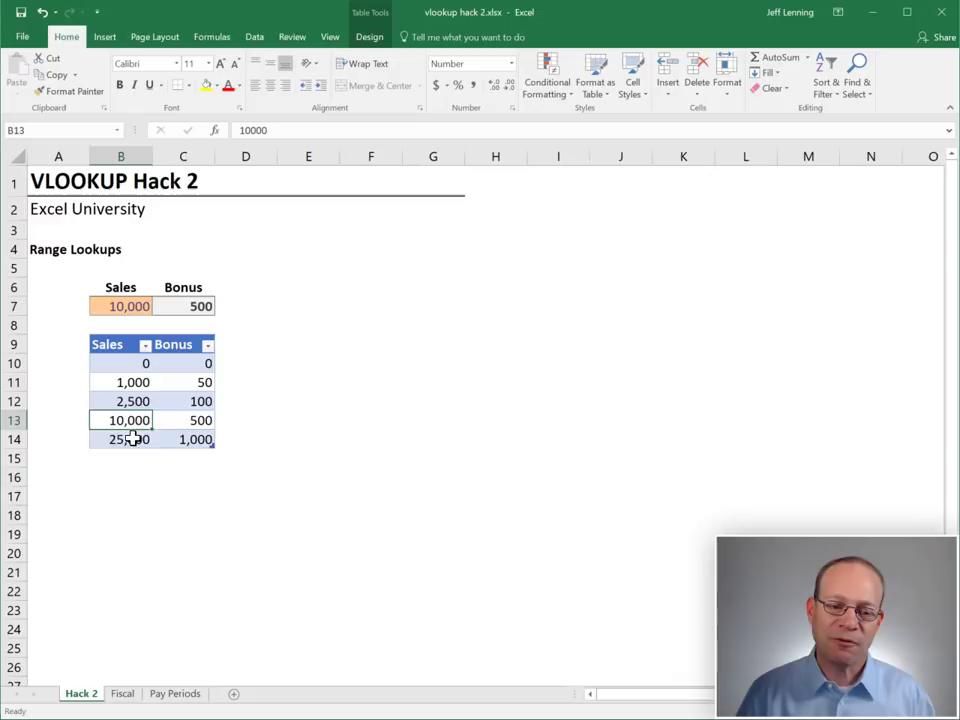
left_click(120, 382)
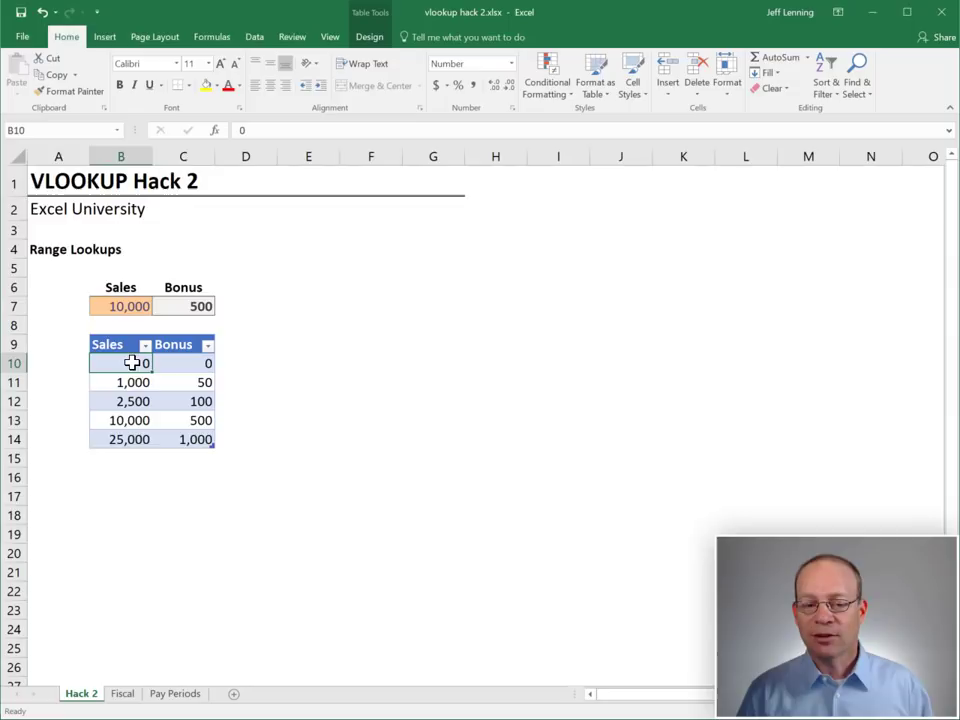
left_click(120, 382)
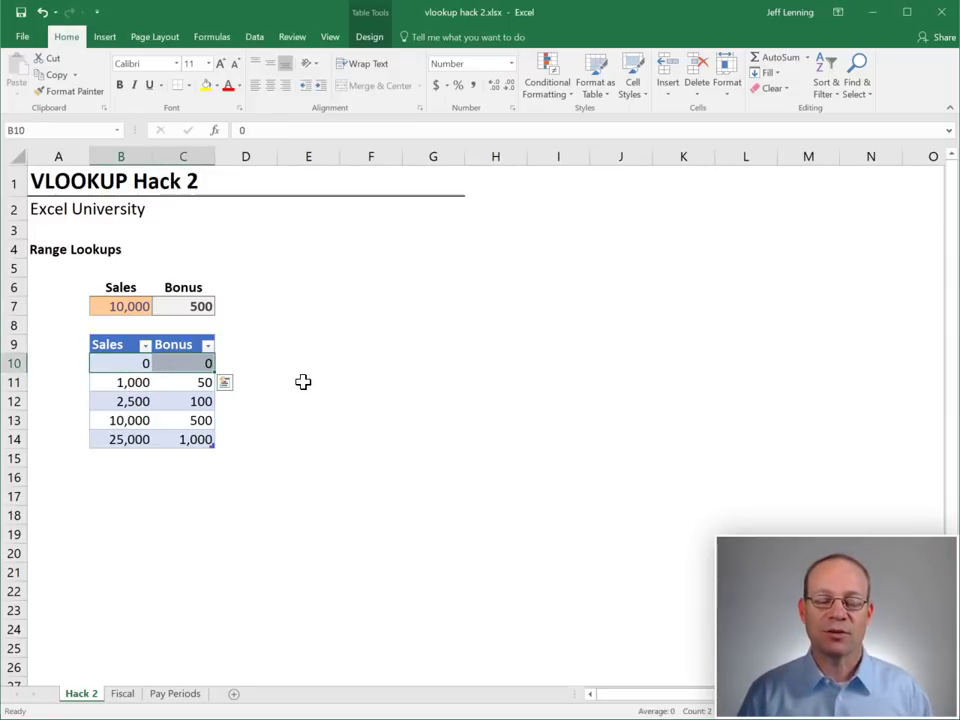
left_click(182, 364)
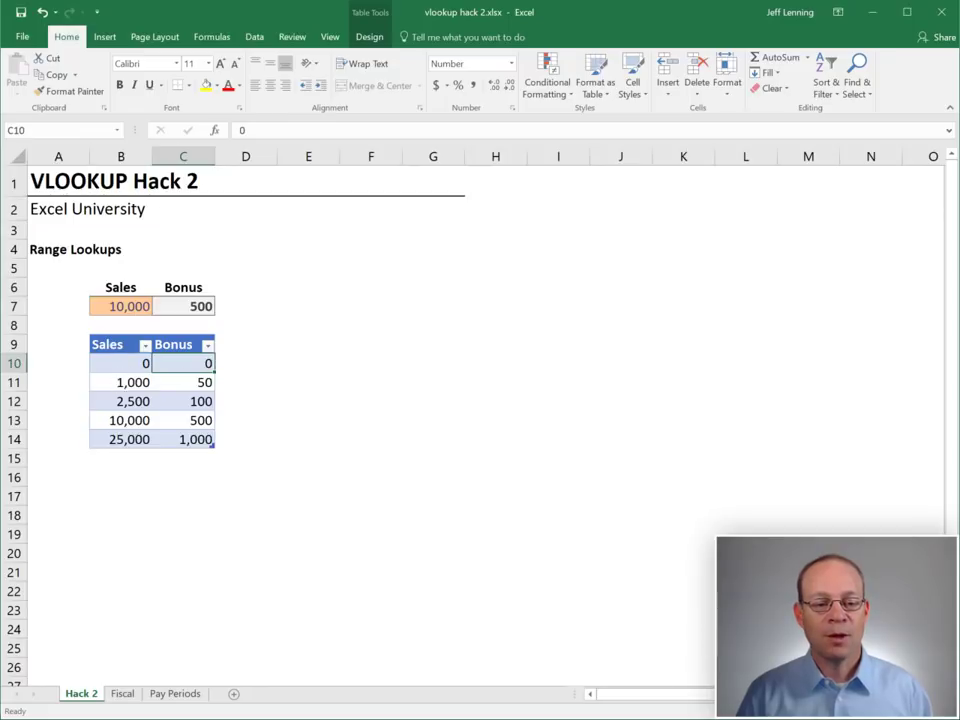
left_click(120, 382)
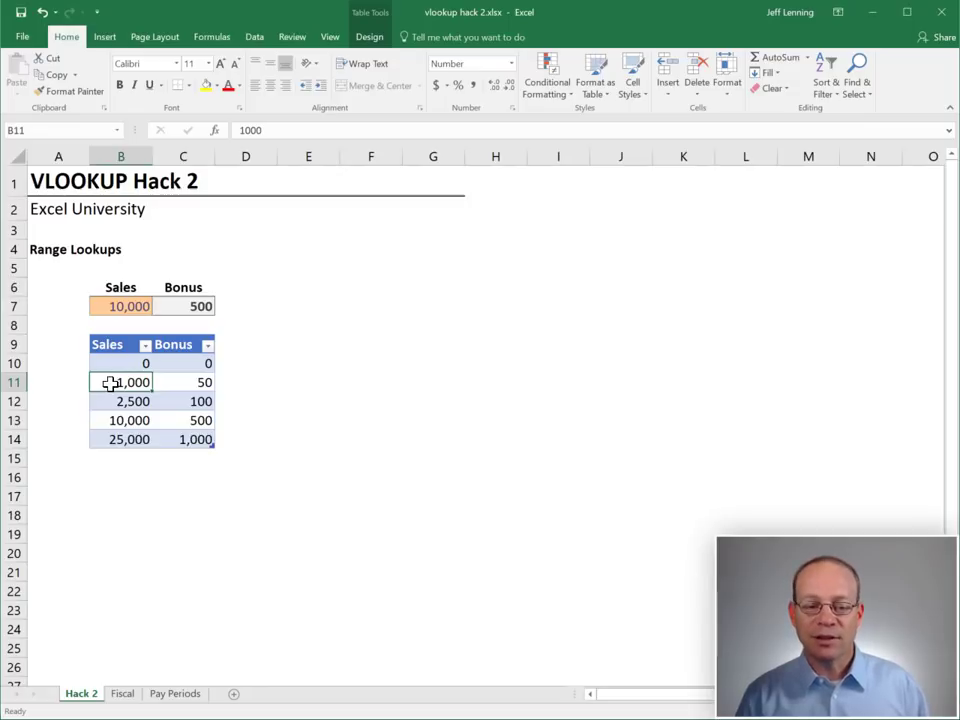
left_click(120, 400)
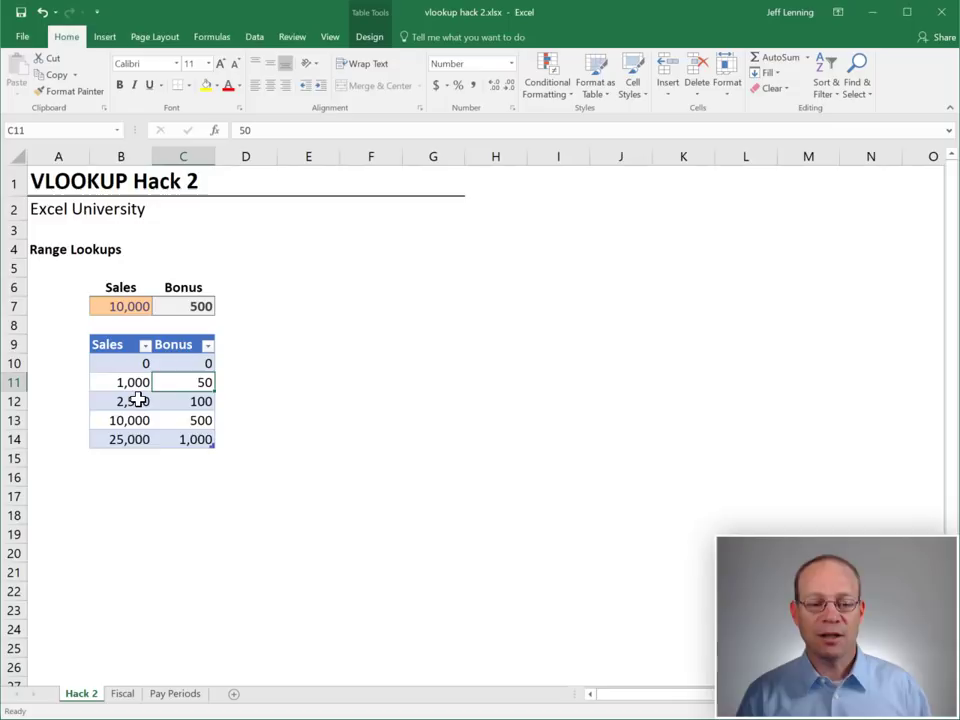
left_click(120, 438)
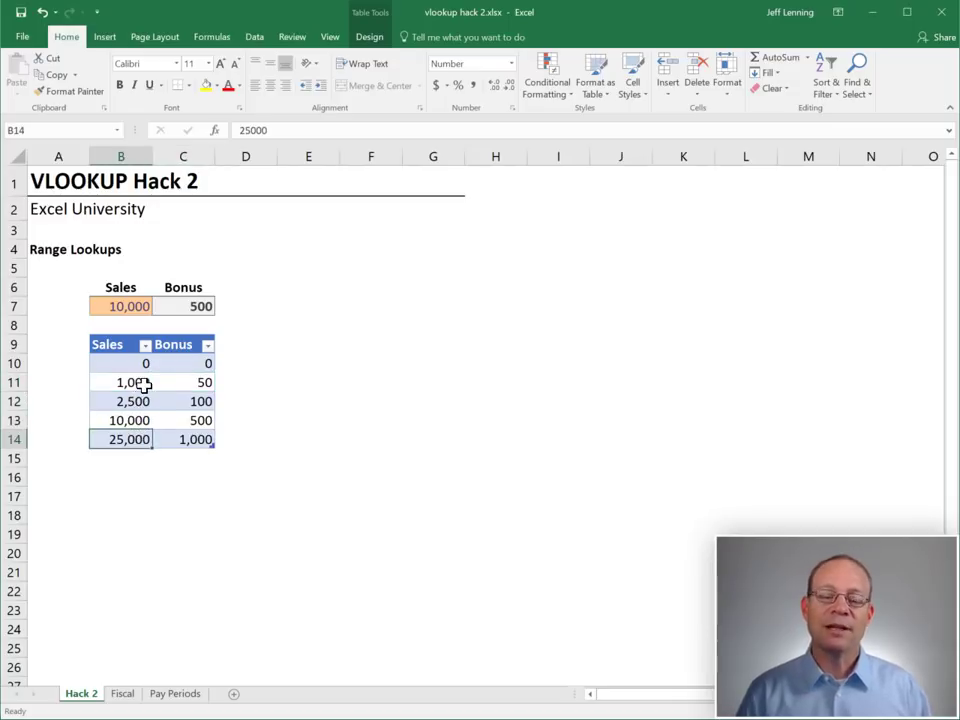
mouse_move(282, 400)
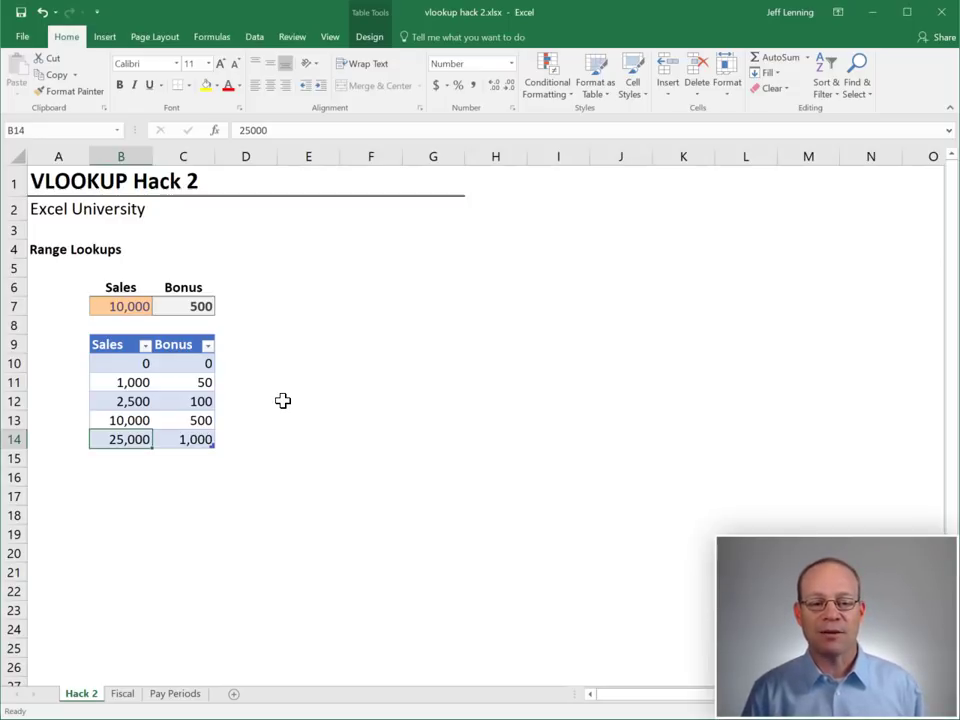
mouse_move(132, 362)
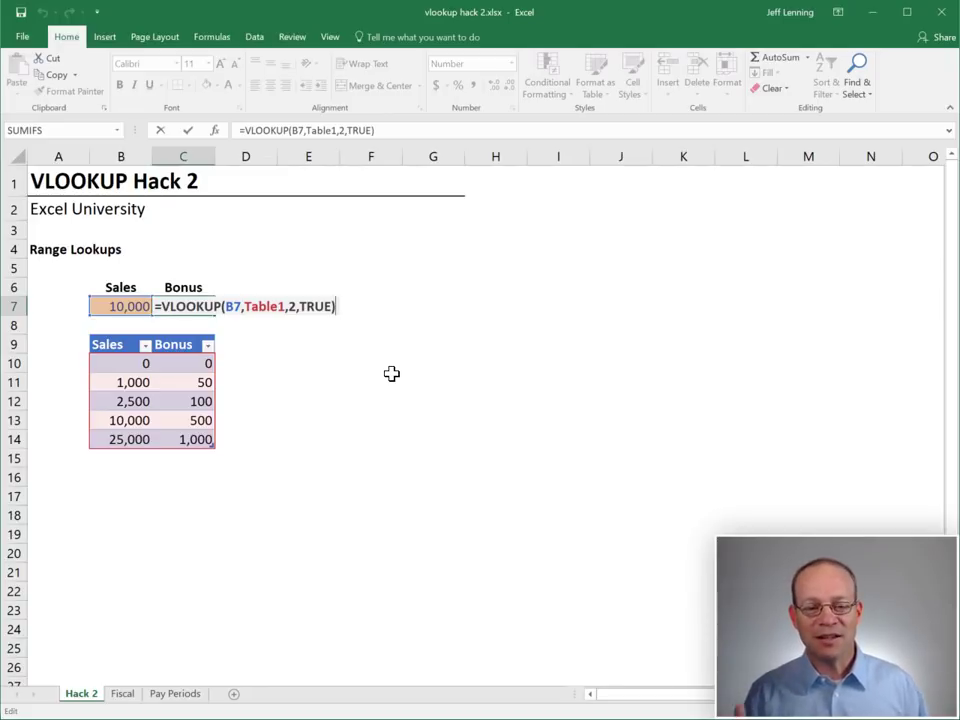
Stop editing the bonus formula before moving to the Fiscal sheet
key("Enter")
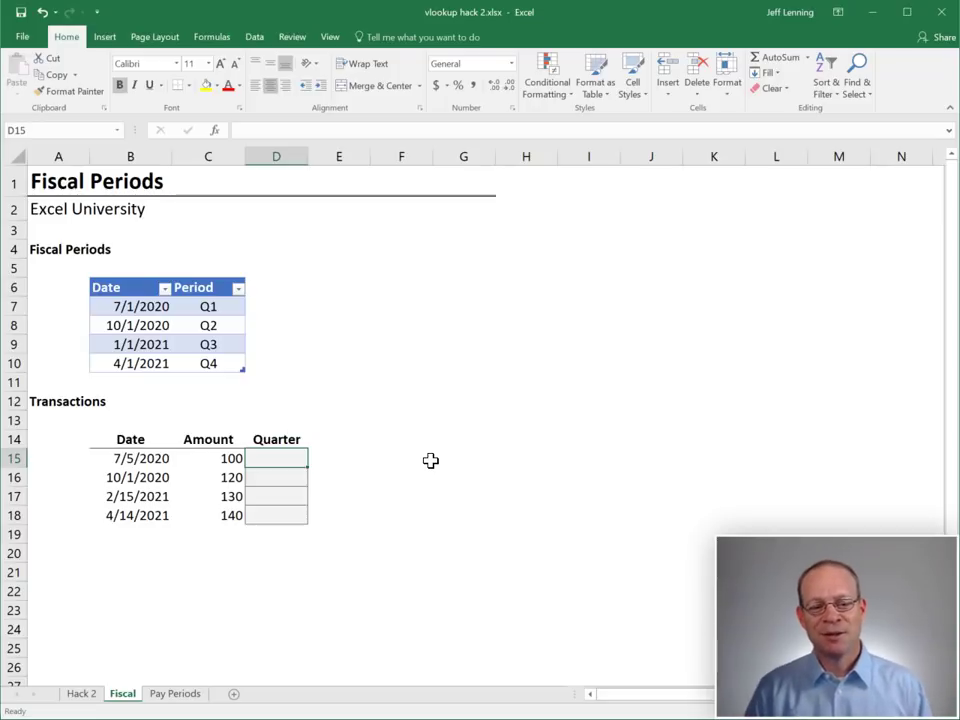
left_click(208, 306)
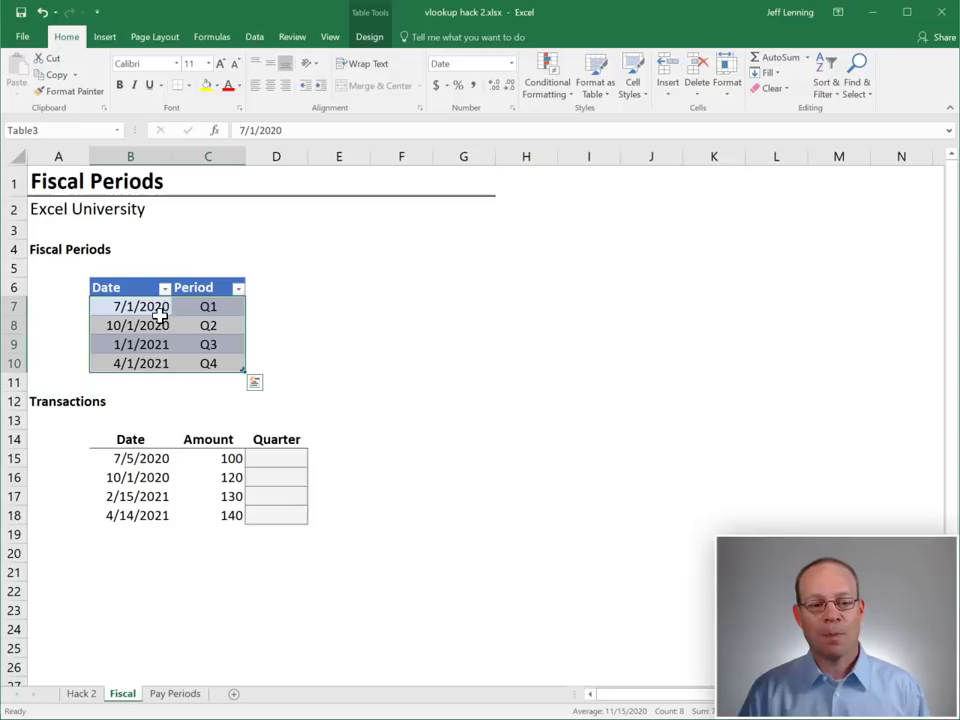
left_click(132, 306)
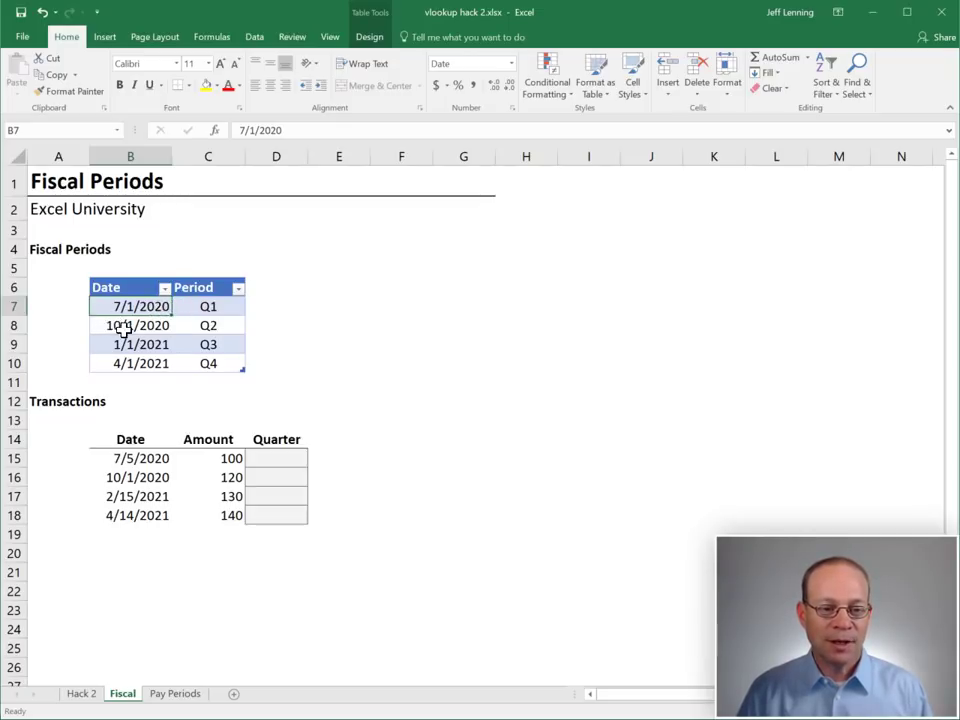
mouse_move(108, 330)
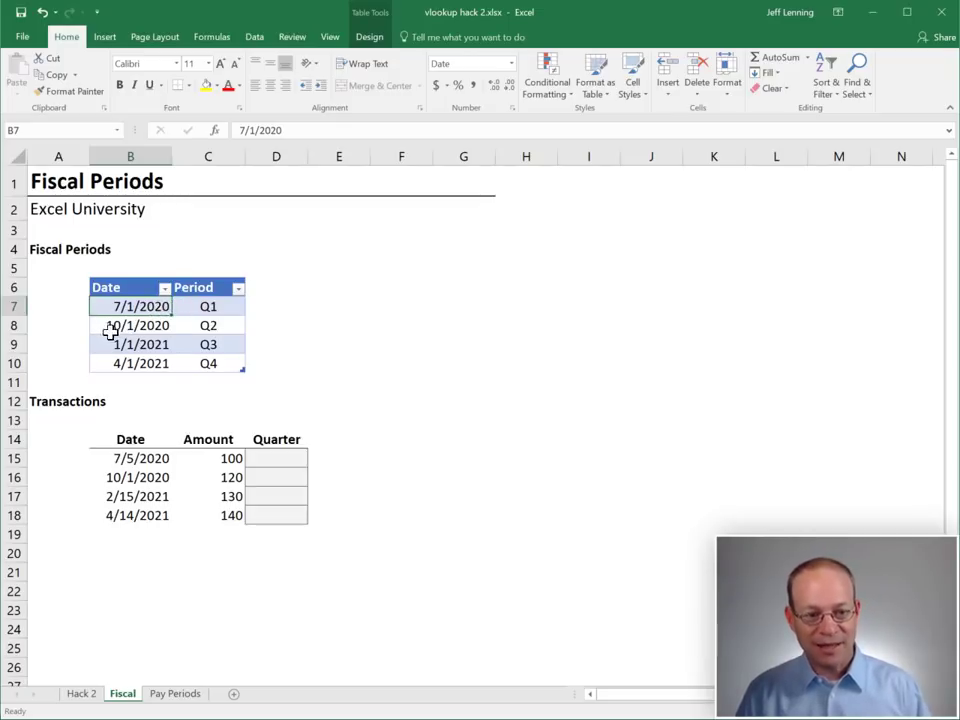
left_click(130, 324)
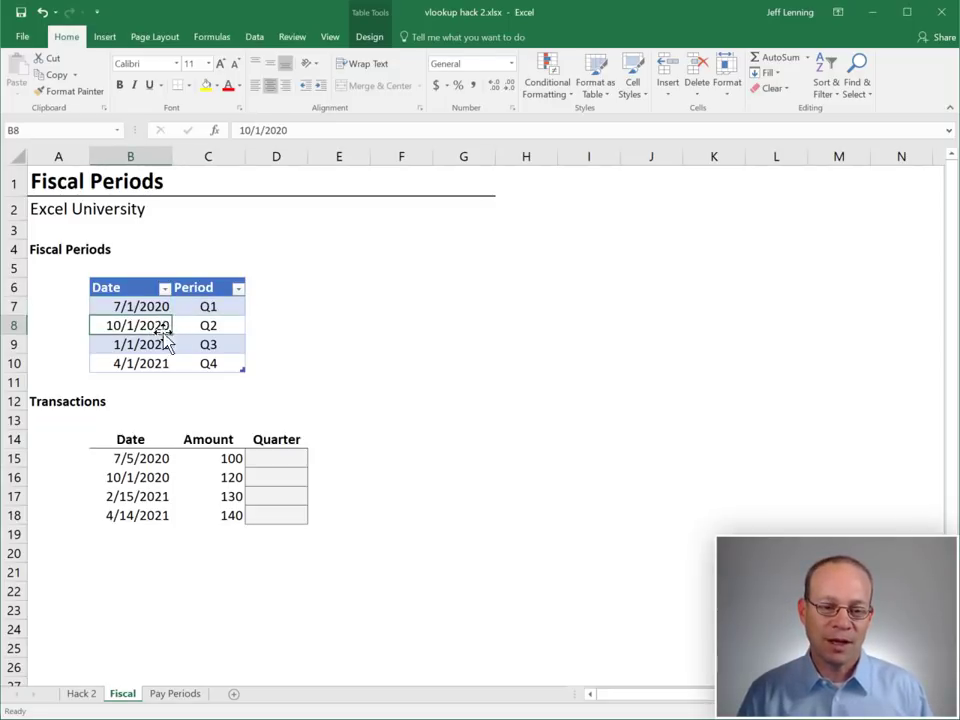
left_click(208, 364)
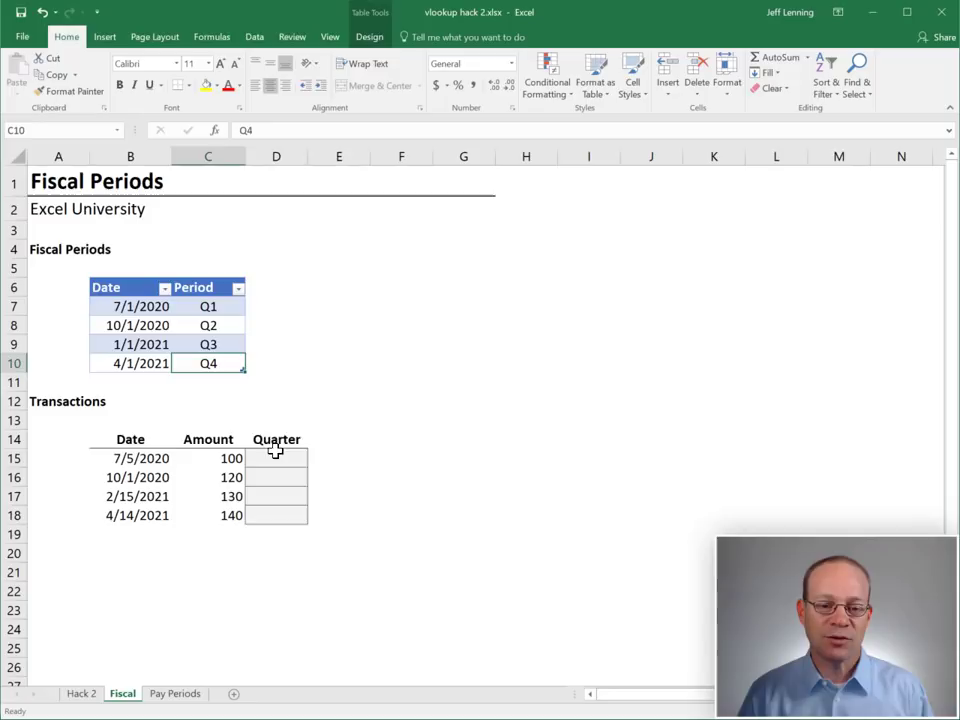
type("=VLOOKUP(")
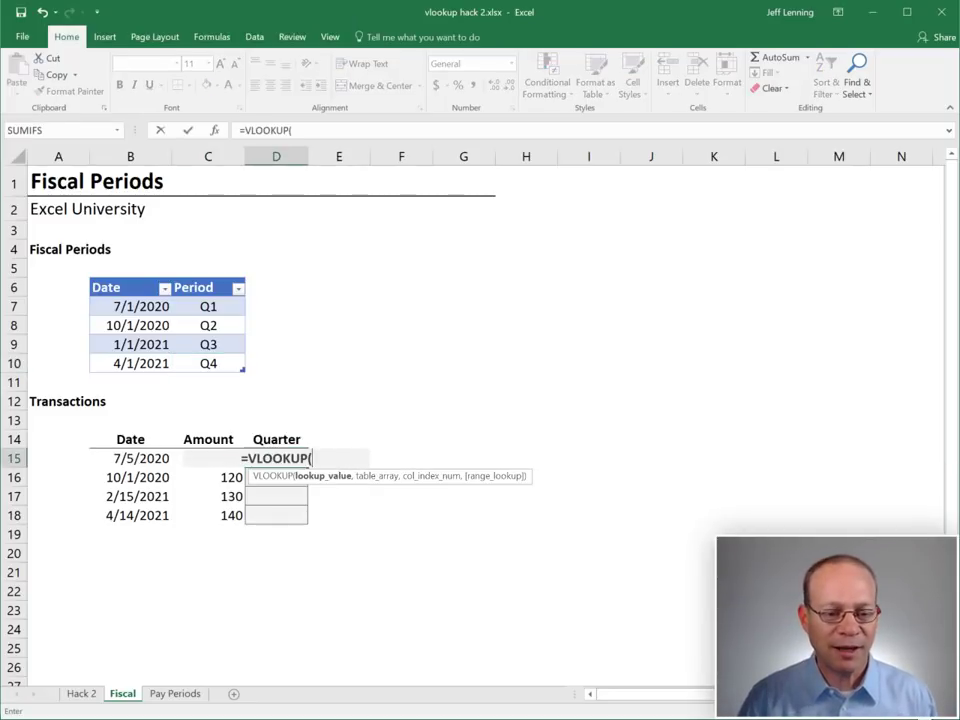
Enter =VLOOKUP(B15,Table3,2,TRUE) in D15 so the 7/5/2020 transaction returns Q1
left_click(130, 456)
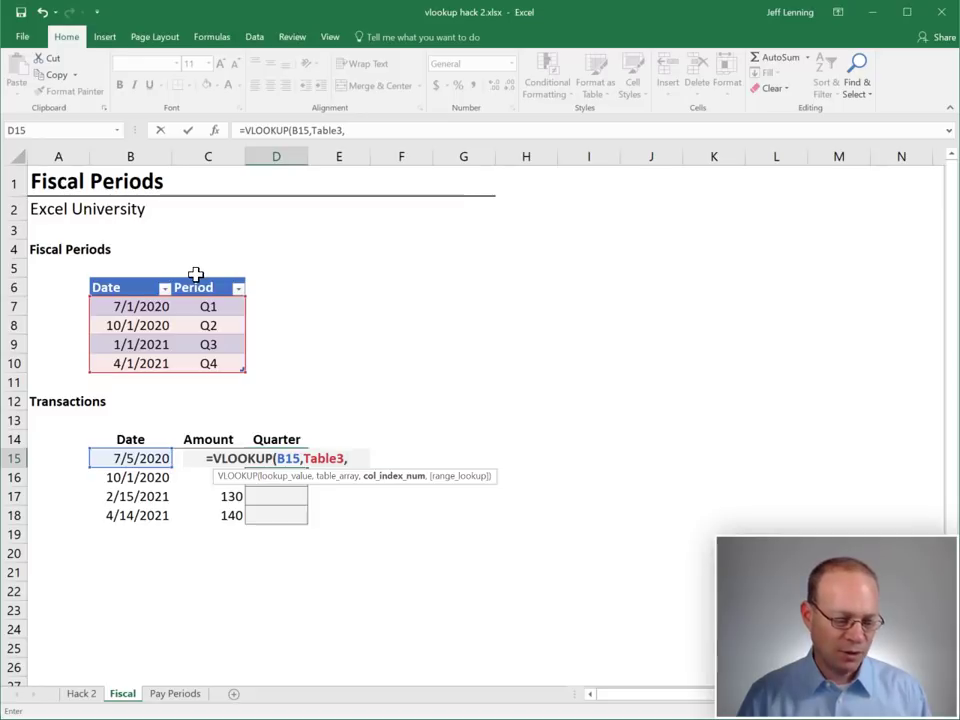
type("2,")
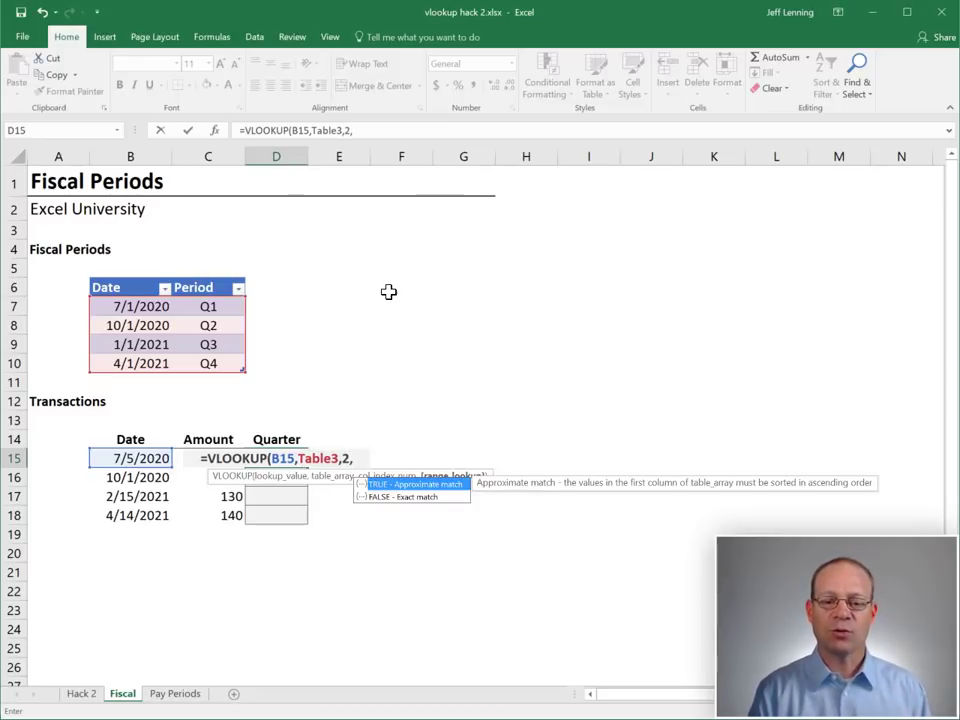
type("true)")
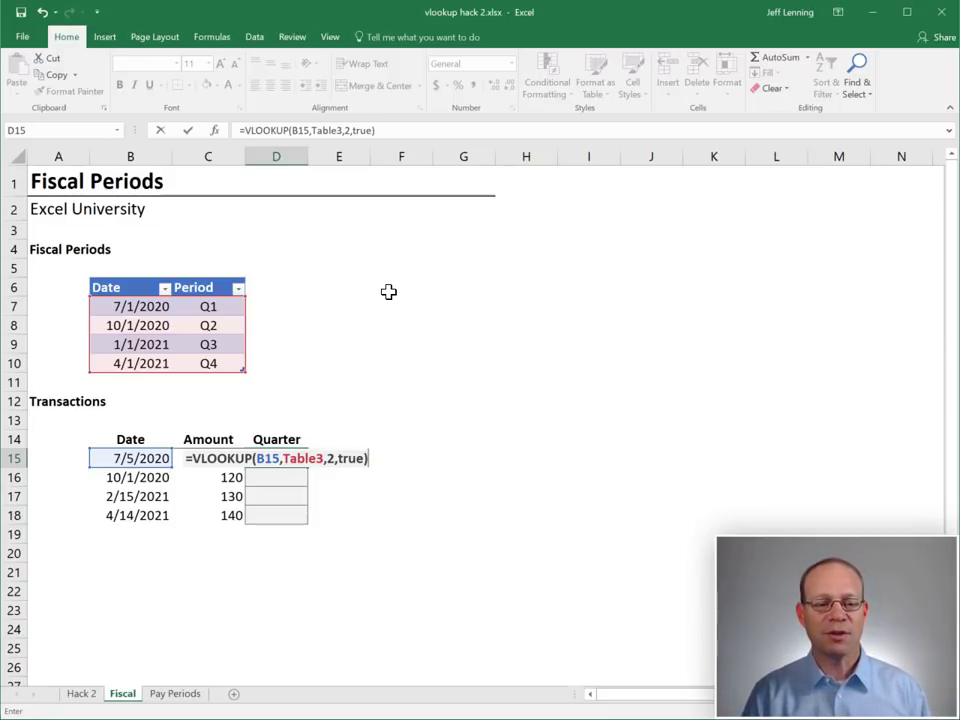
key("Enter")
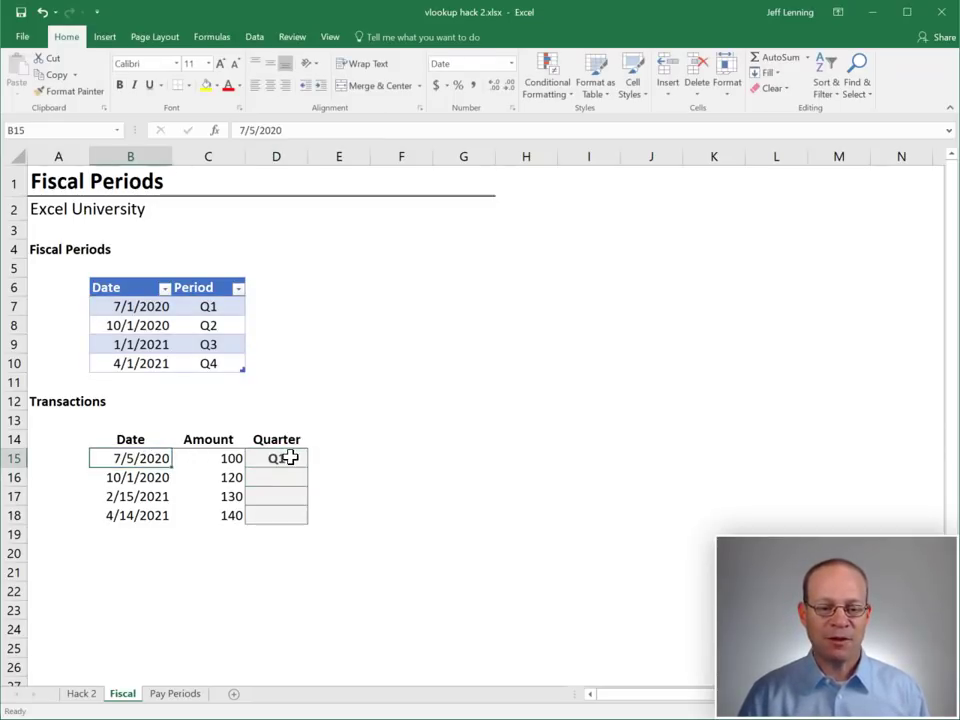
Fill the quarter formula from D15 down to all four transactions and check their dates
left_click(276, 458)
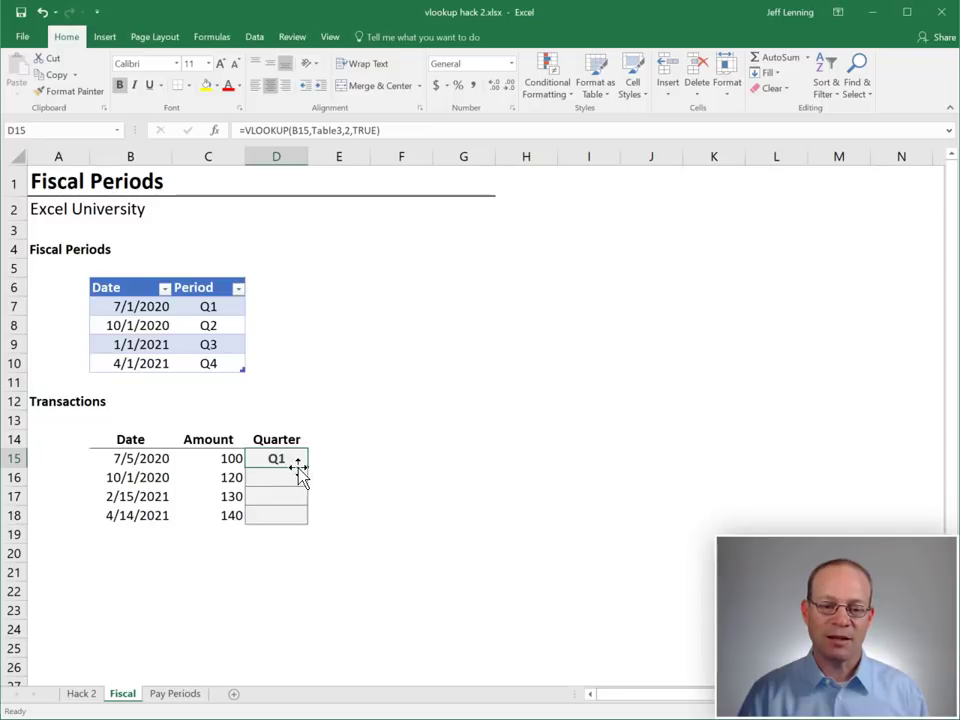
left_click_drag(298, 464, 298, 524)
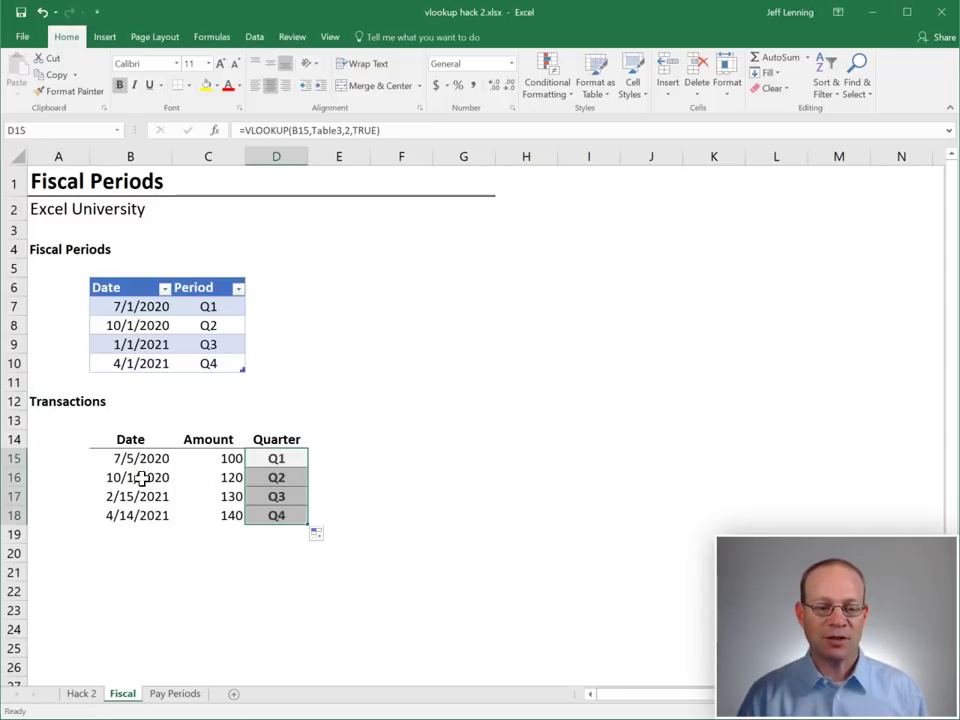
left_click(276, 476)
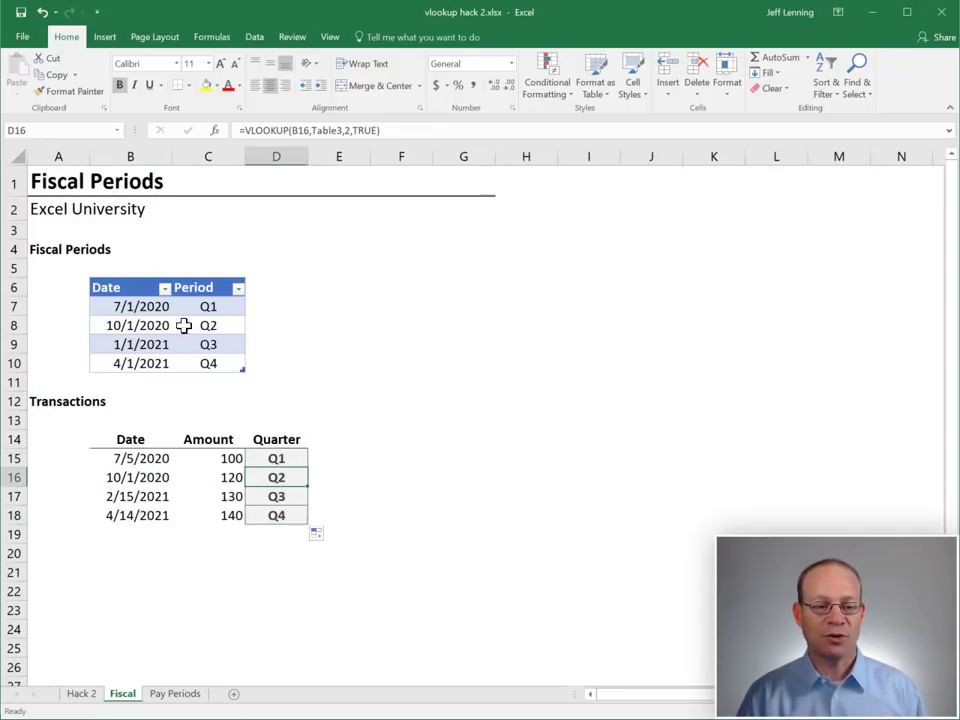
left_click(130, 496)
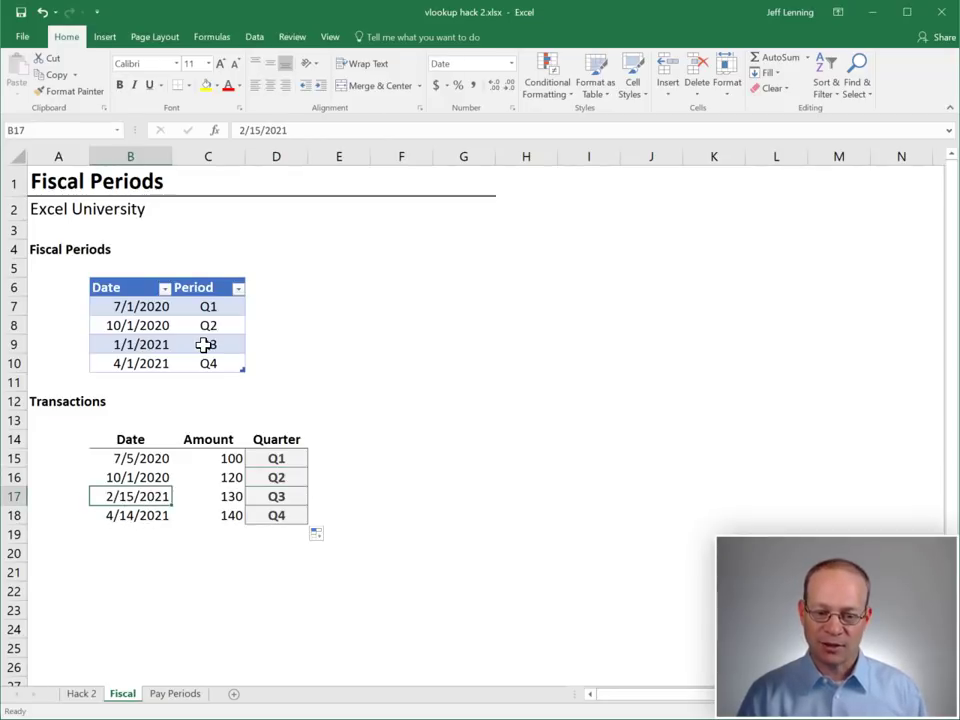
left_click(130, 516)
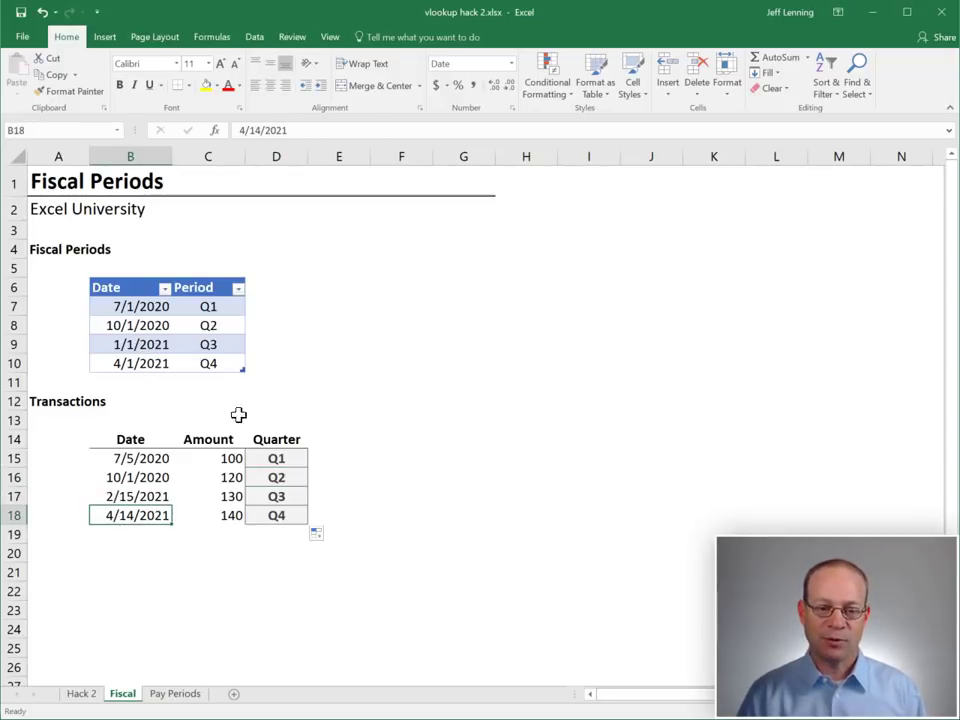
Review the D15 VLOOKUP references on the sheet, then switch to the Pay Periods sheet
left_click(276, 458)
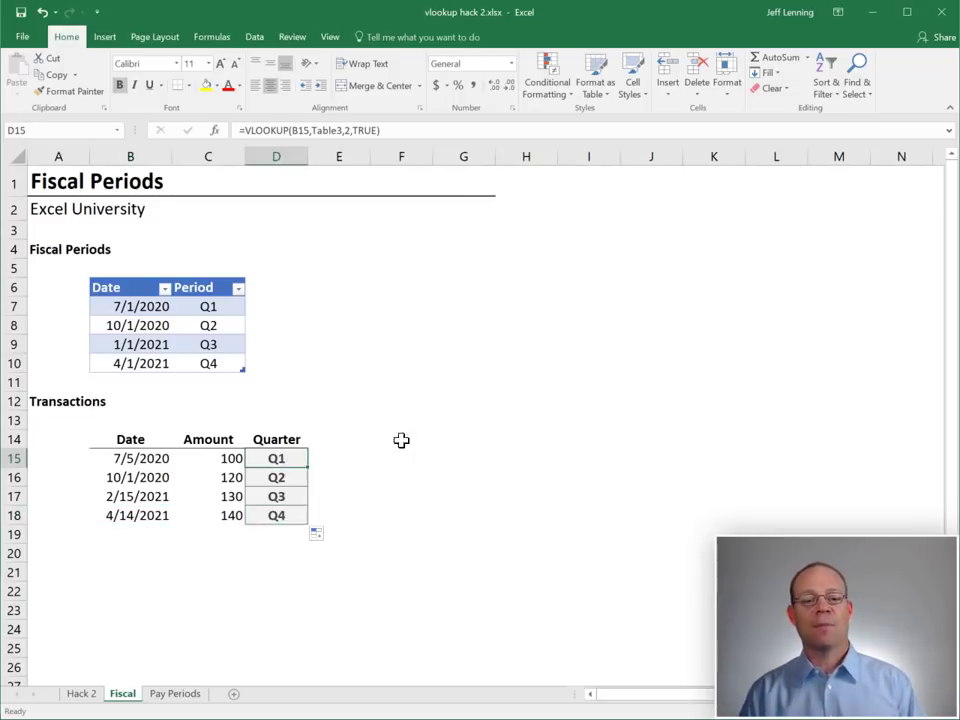
double_click(276, 458)
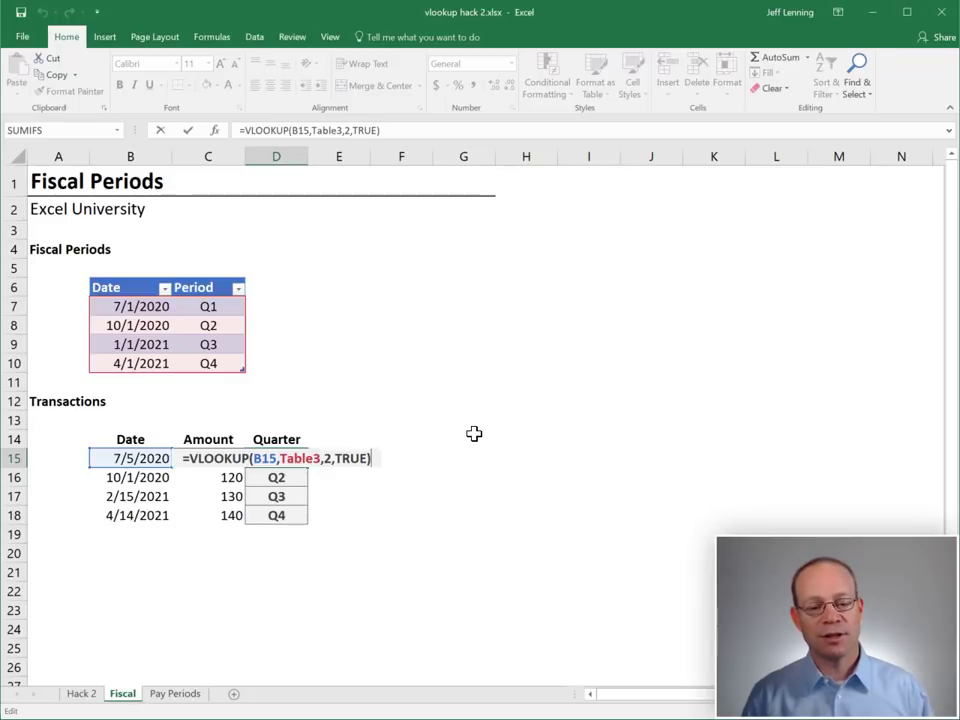
left_click(176, 694)
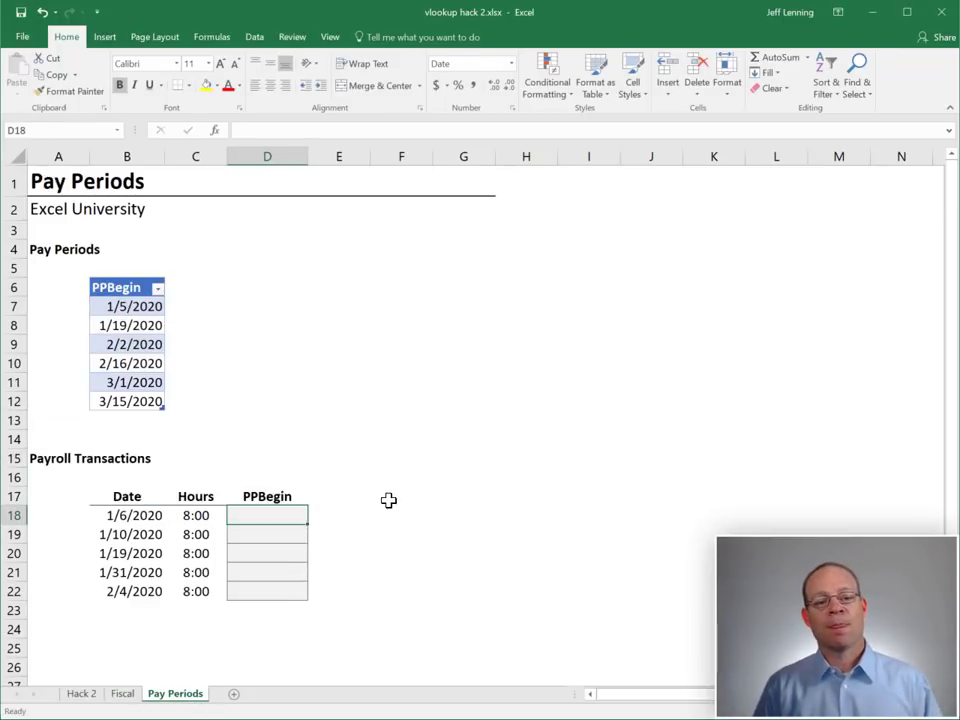
mouse_move(392, 486)
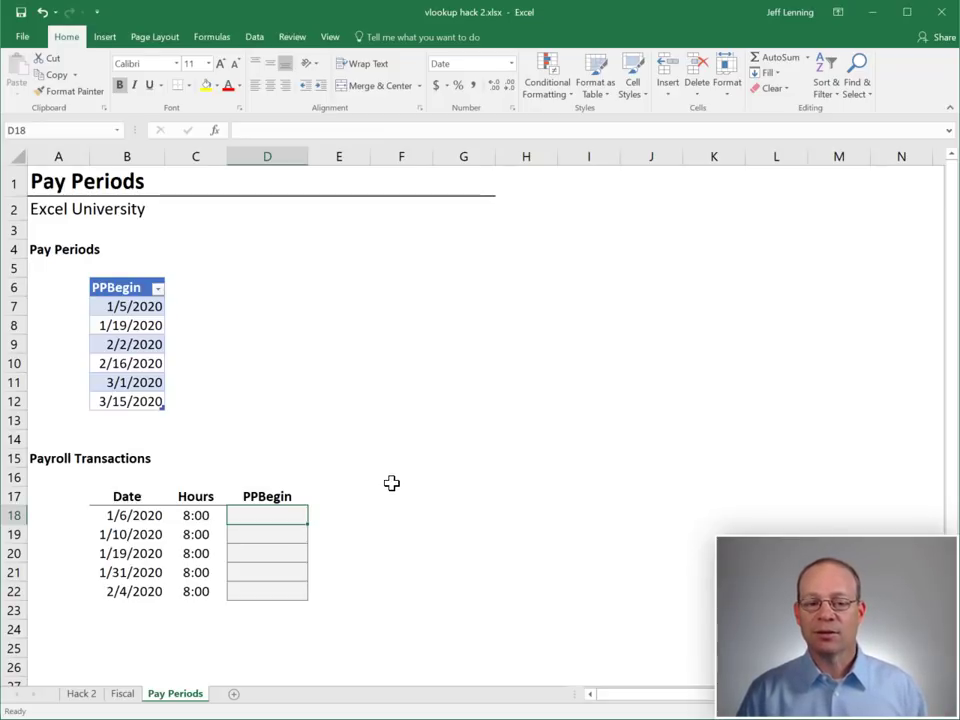
mouse_move(376, 460)
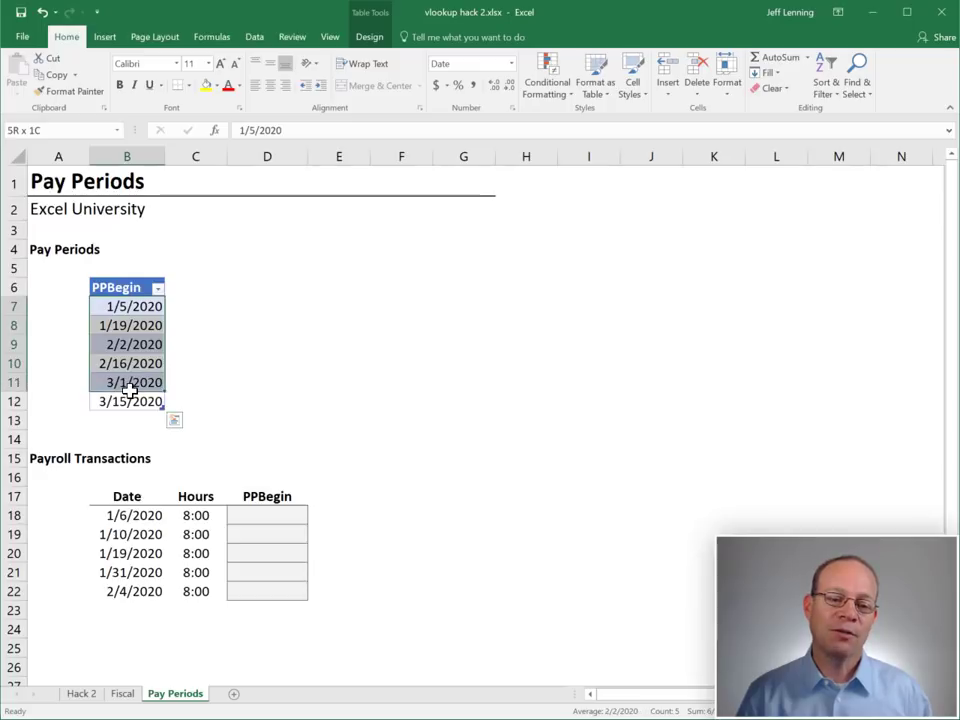
left_click(126, 324)
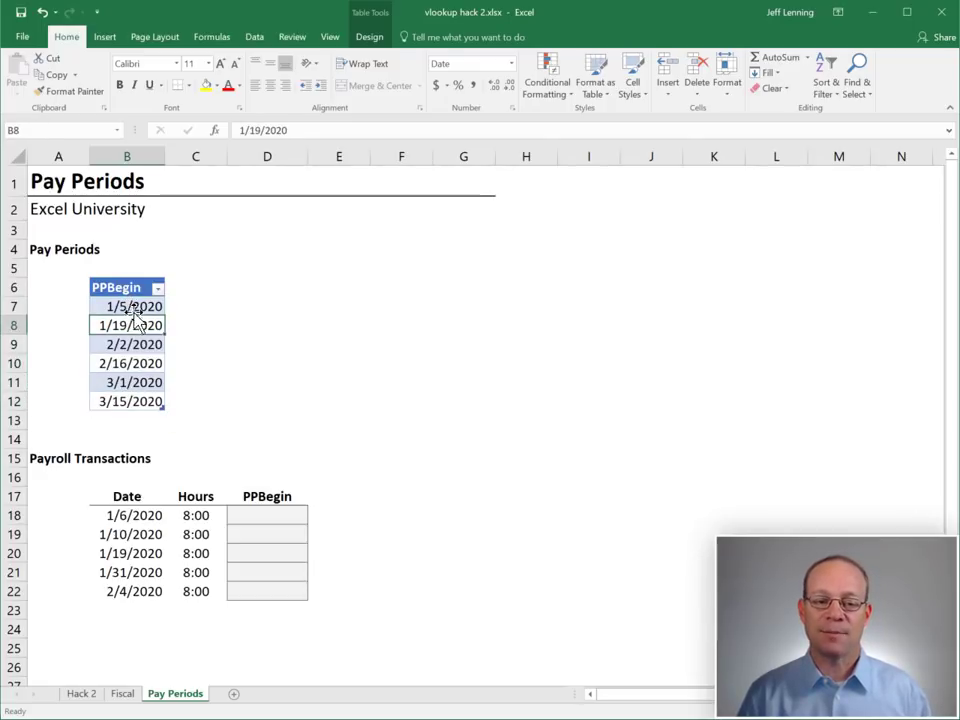
left_click(128, 306)
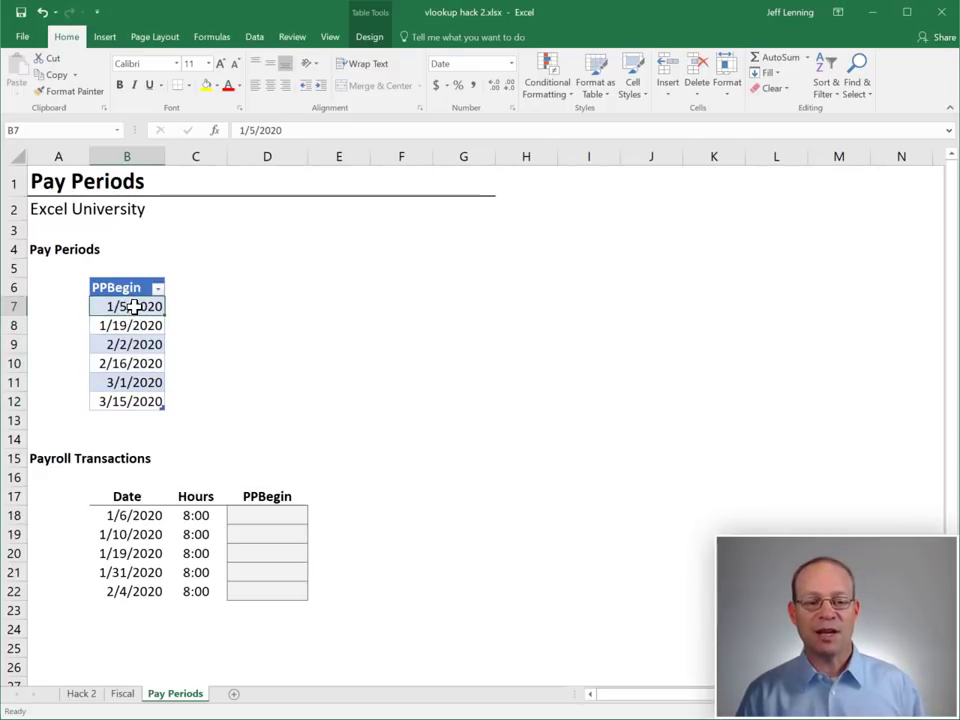
left_click(126, 344)
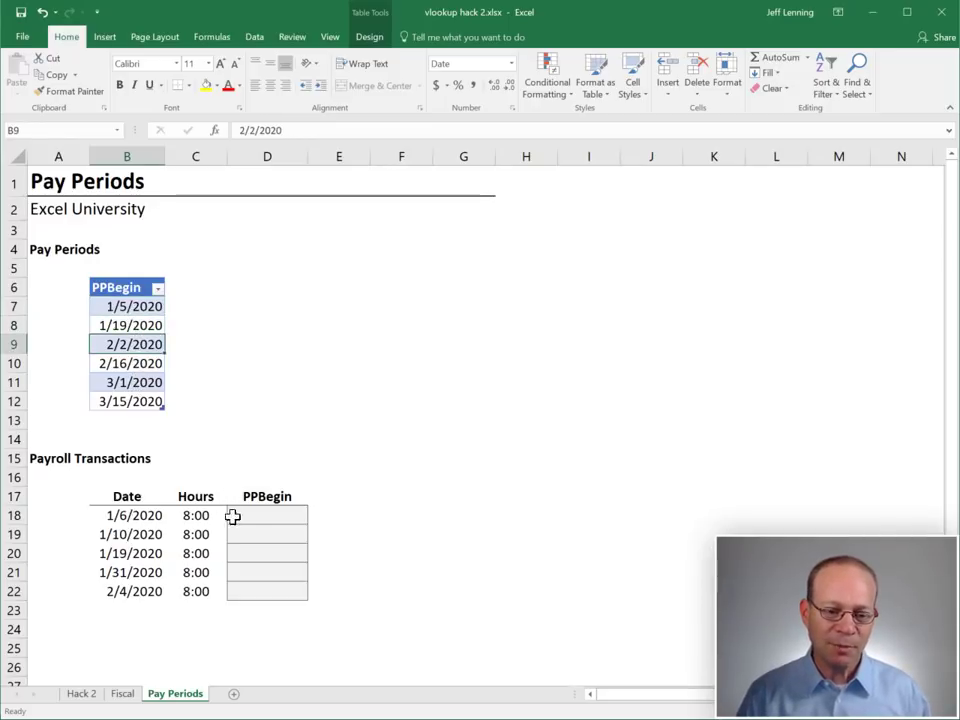
left_click(266, 516)
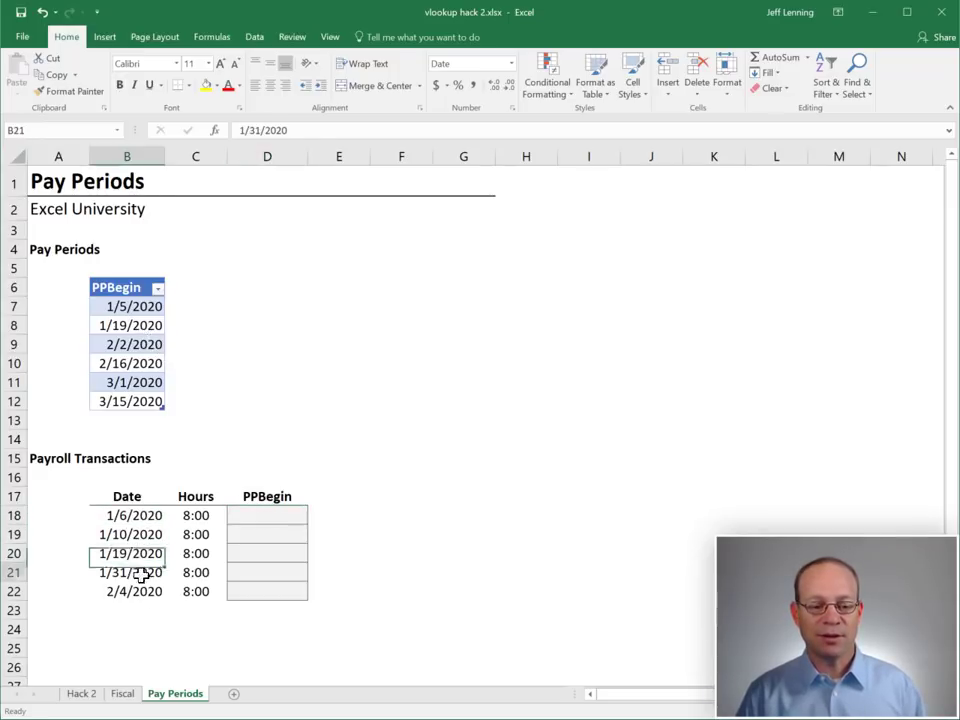
left_click(266, 516)
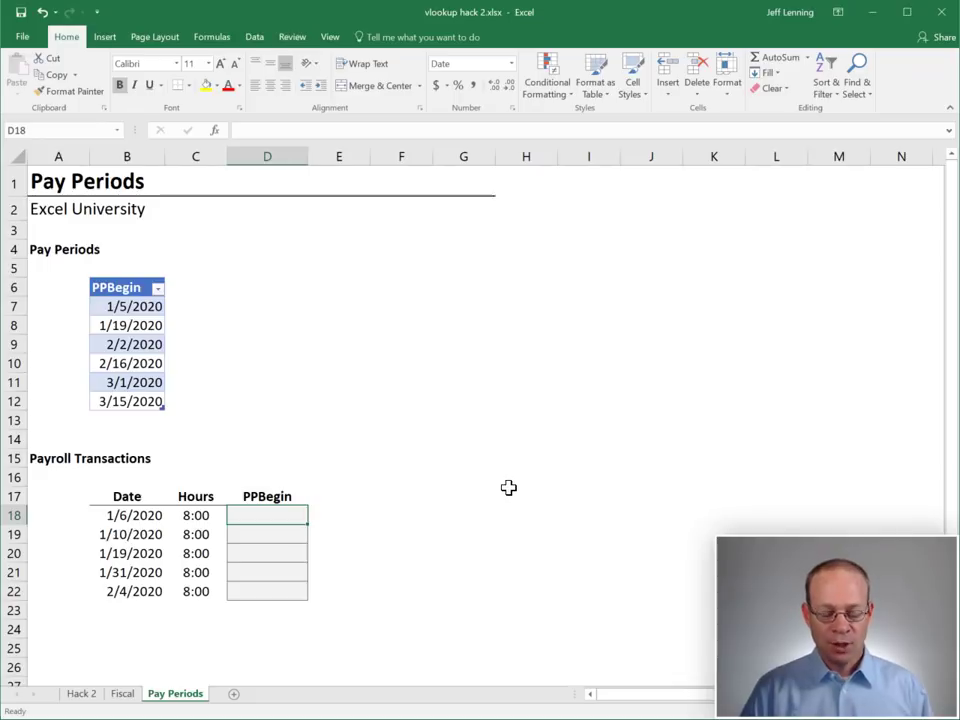
Enter =VLOOKUP(B18,PPBegin column,1,TRUE) in D18 to return the pay period begin date for 1/6/2020
type("=VLOOKUP(")
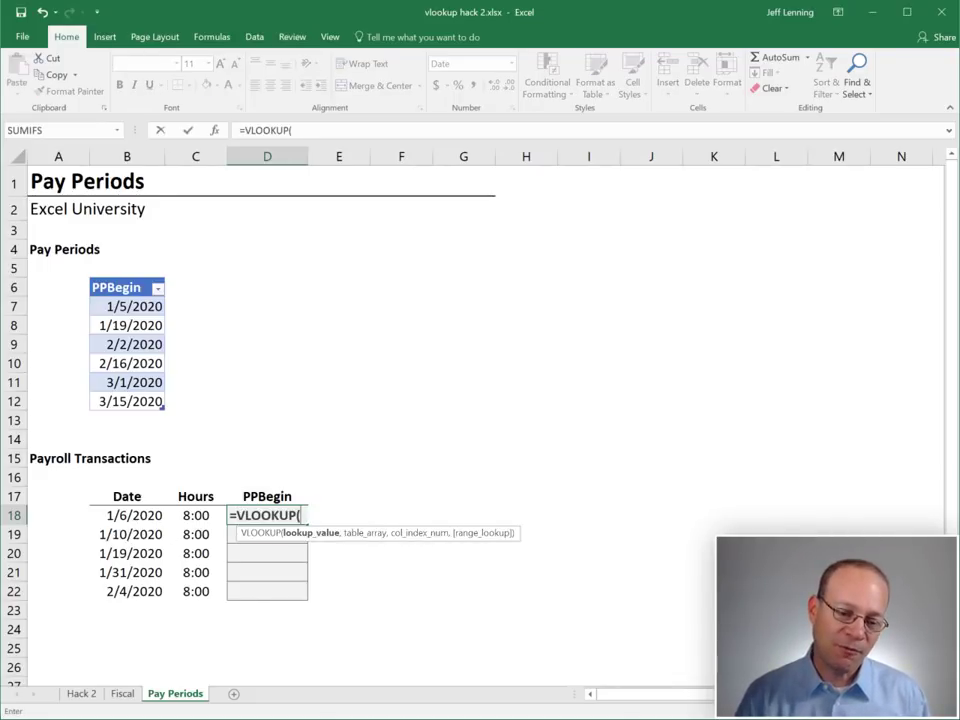
left_click(128, 496)
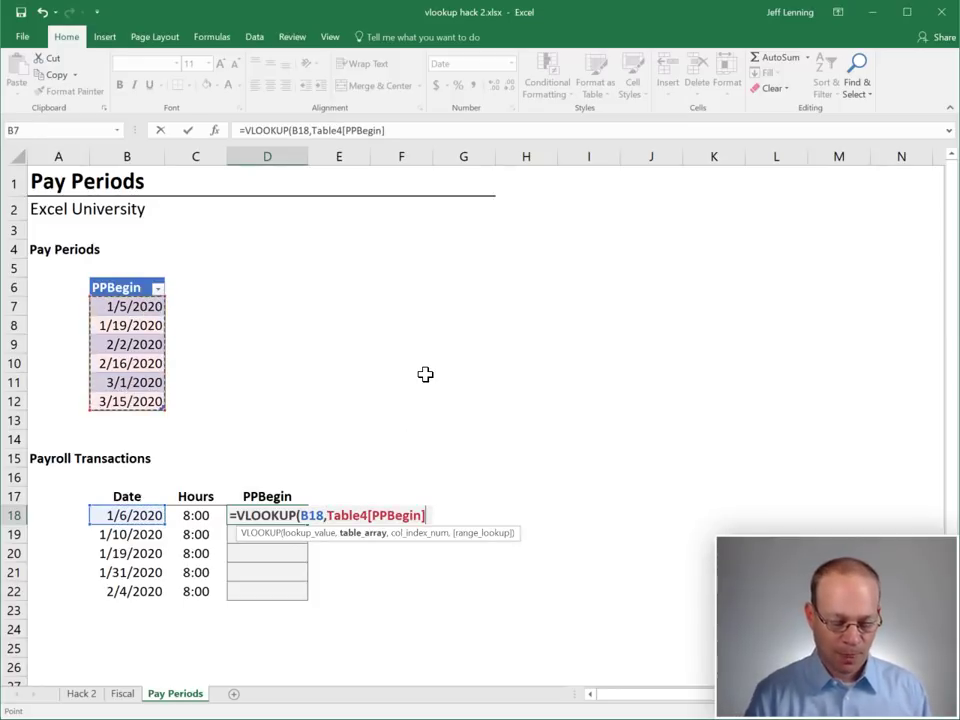
type(",")
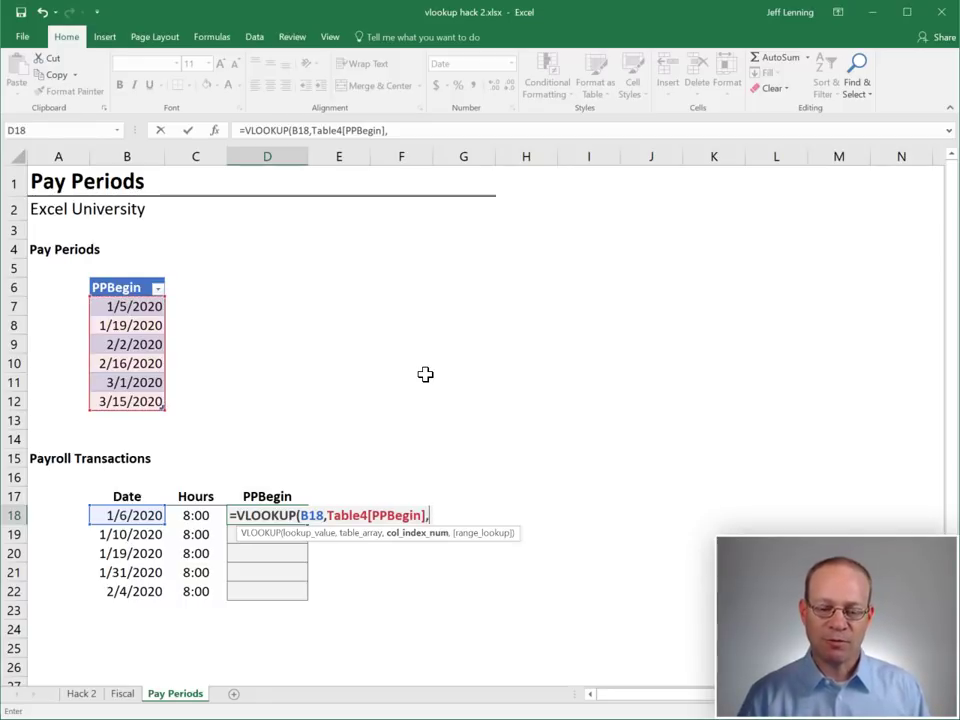
type("1")
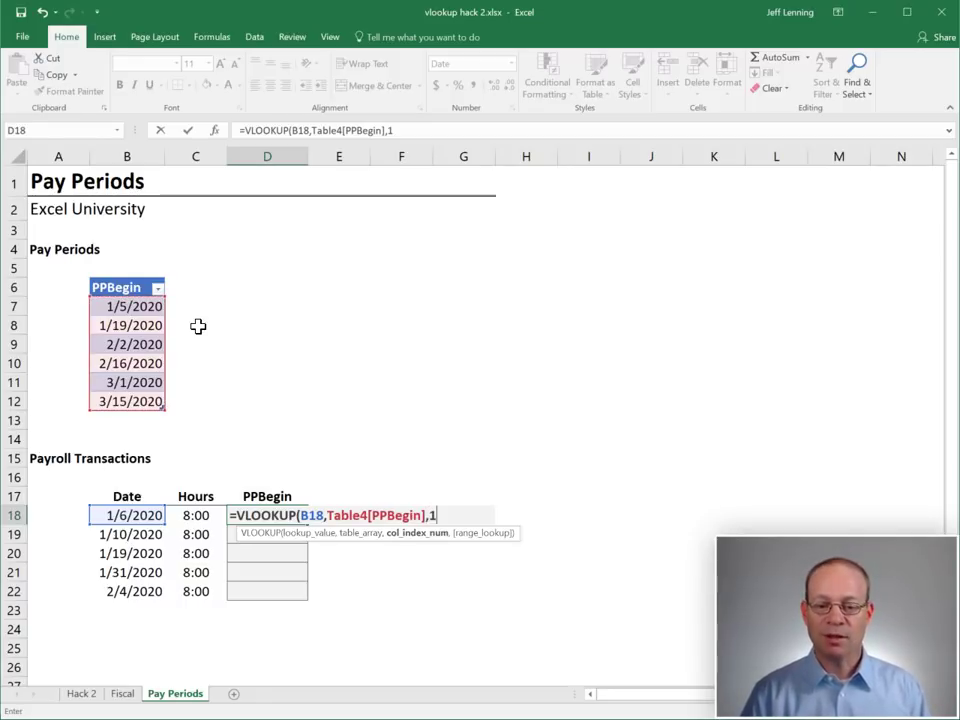
type(",")
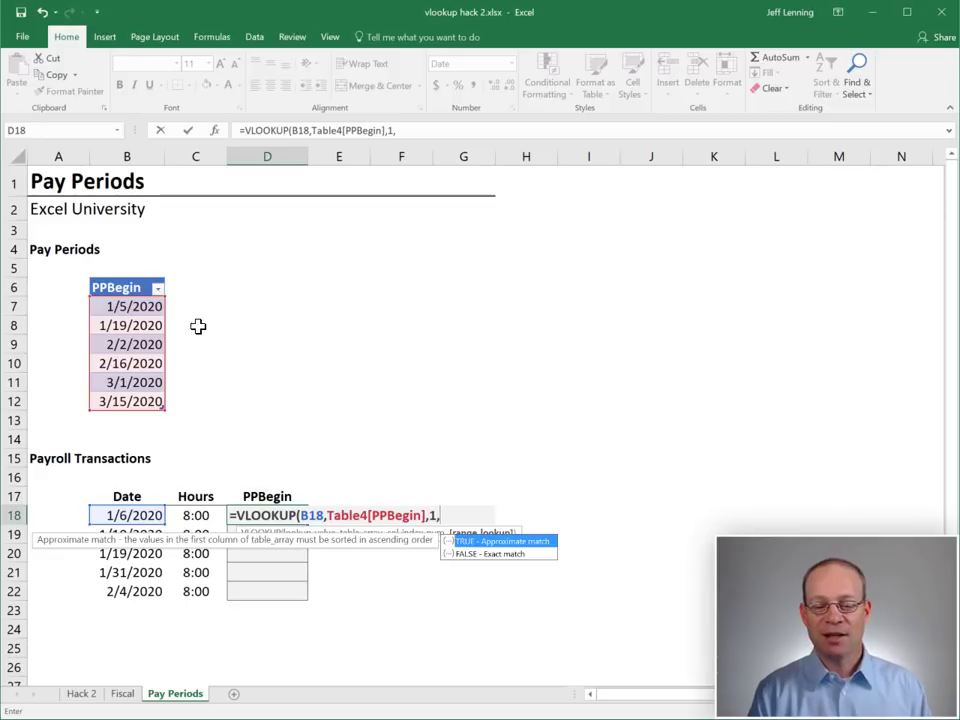
type("true)")
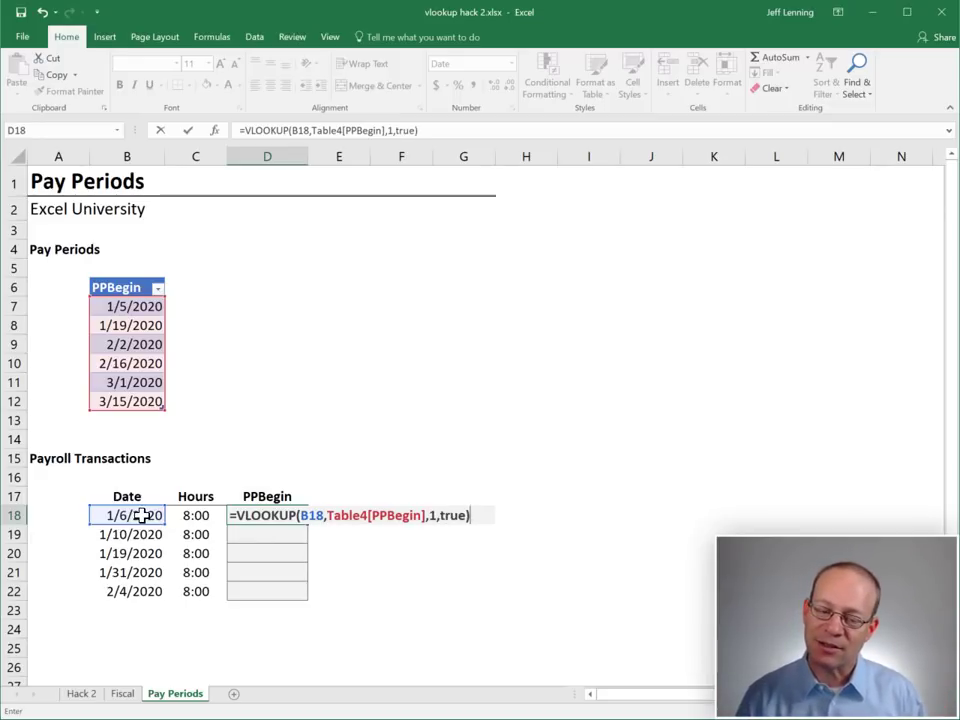
mouse_move(322, 384)
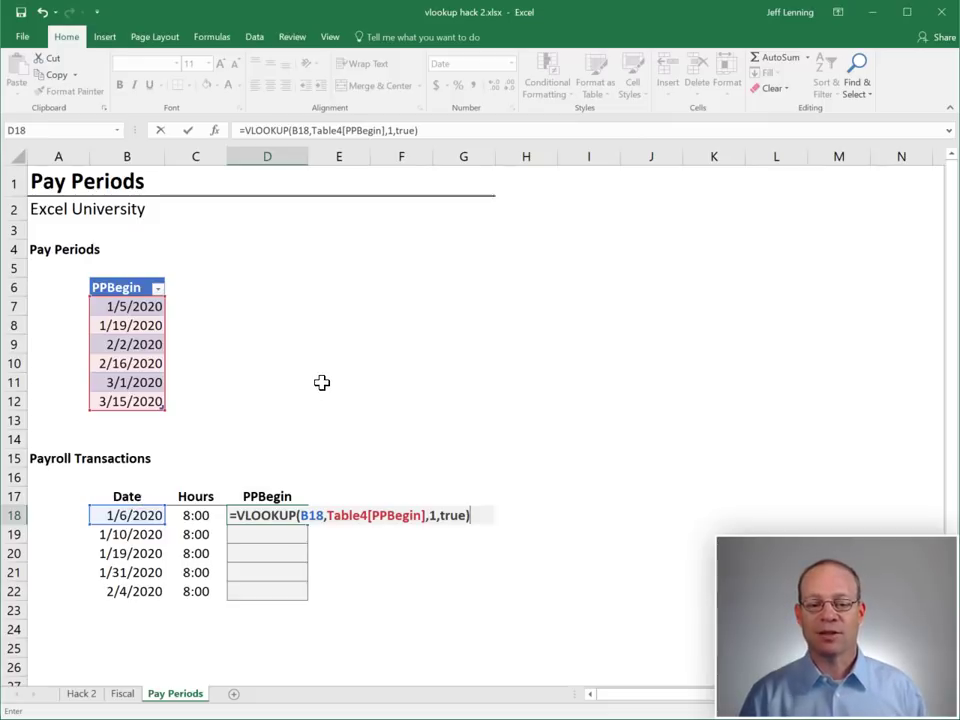
key("Enter")
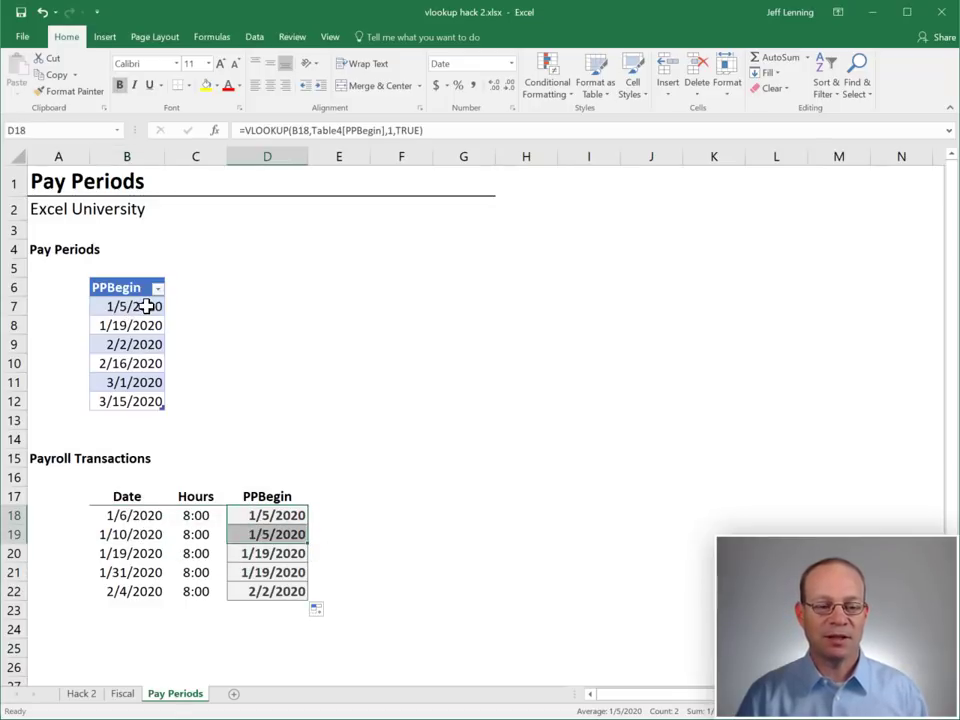
Check the 1/19/2020 and 2/4/2020 dates against their PPBegin lookup results
left_click(126, 552)
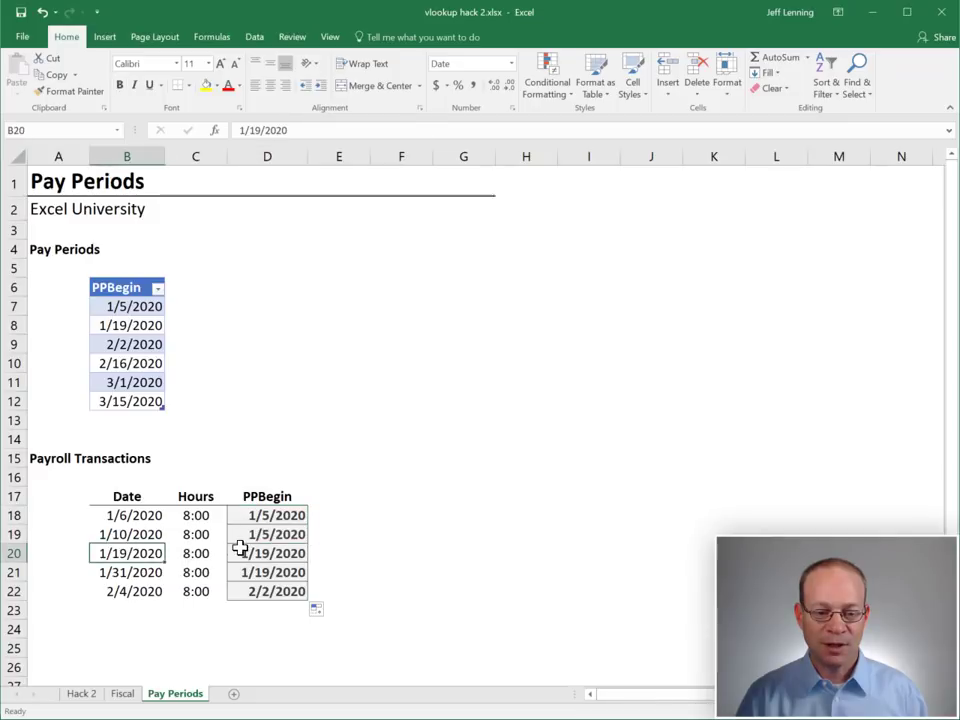
left_click(126, 572)
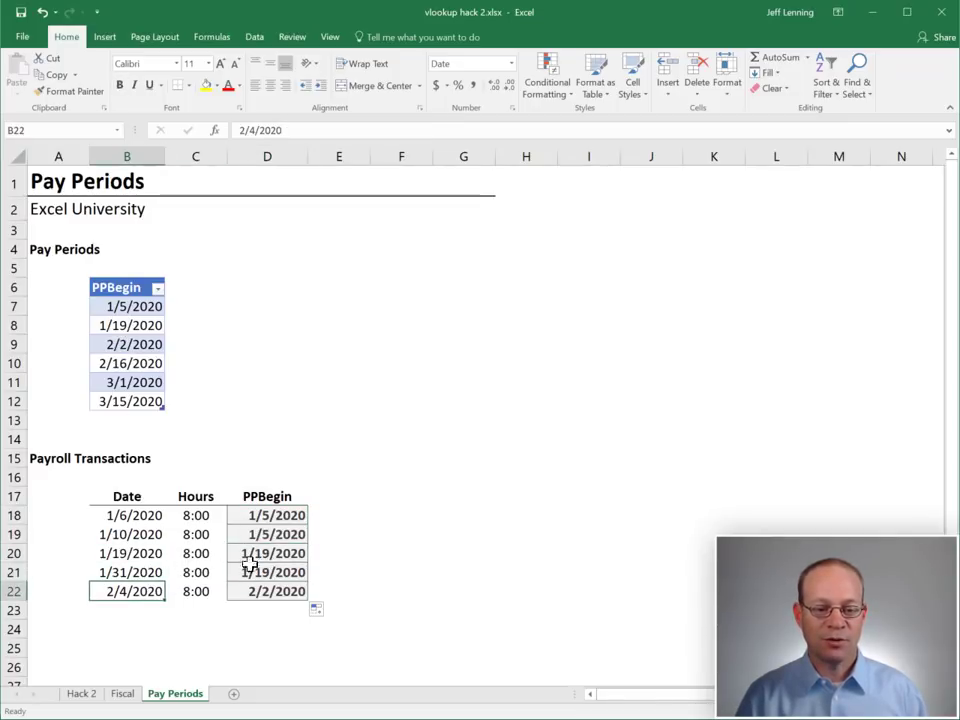
left_click(268, 592)
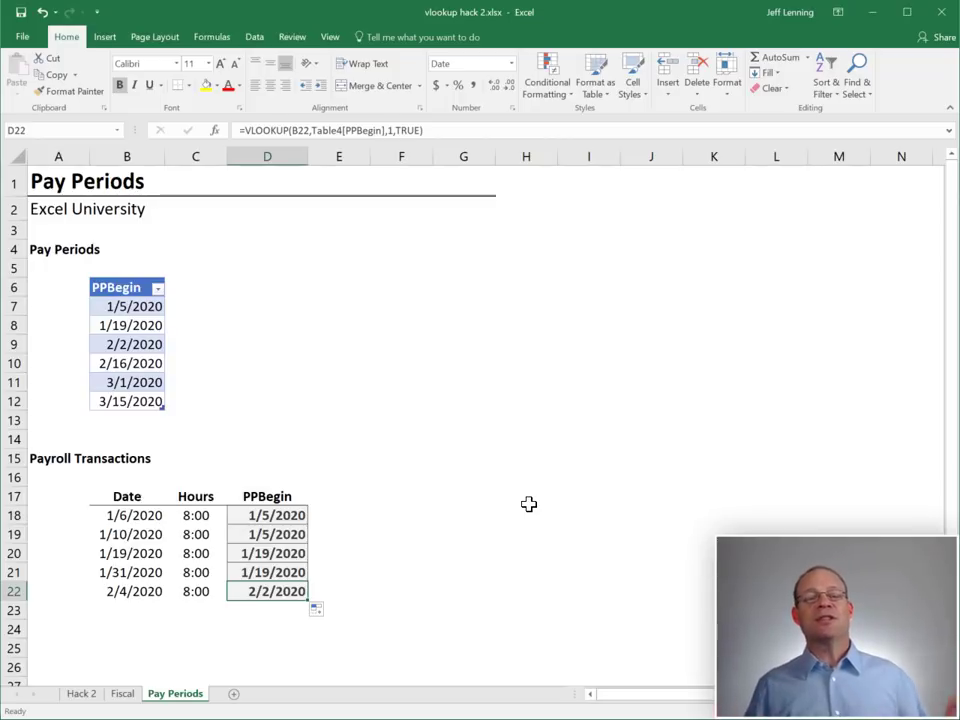